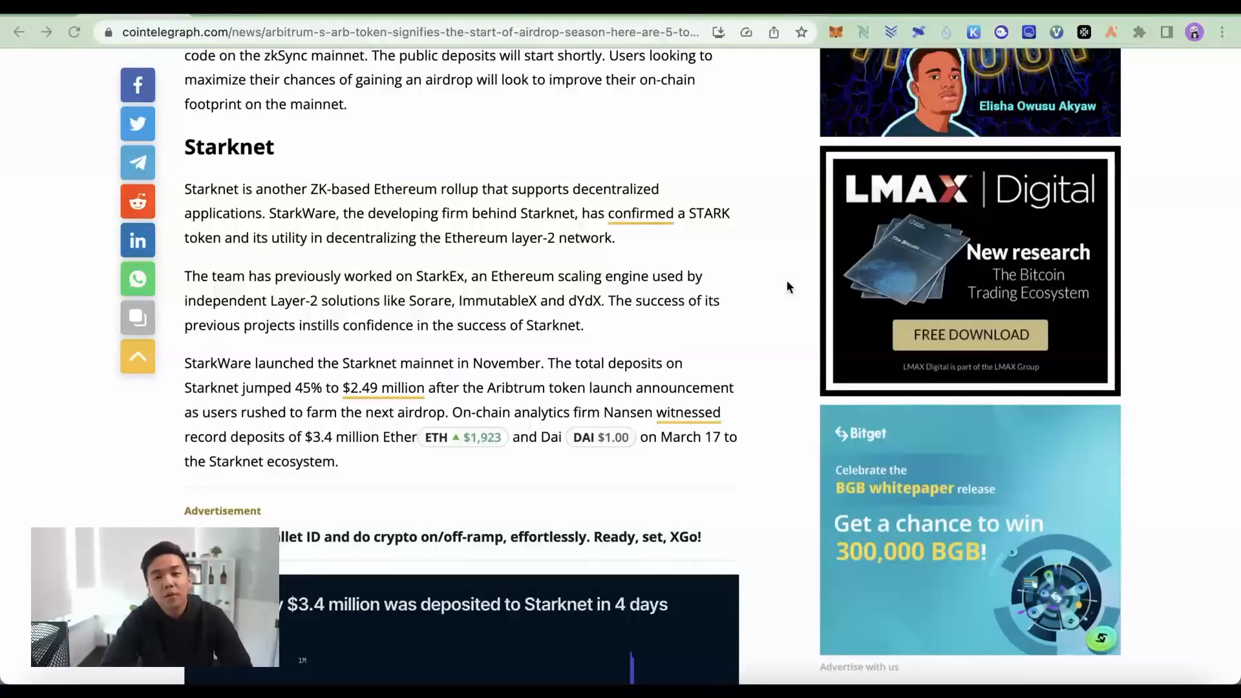
mouse_move(682, 296)
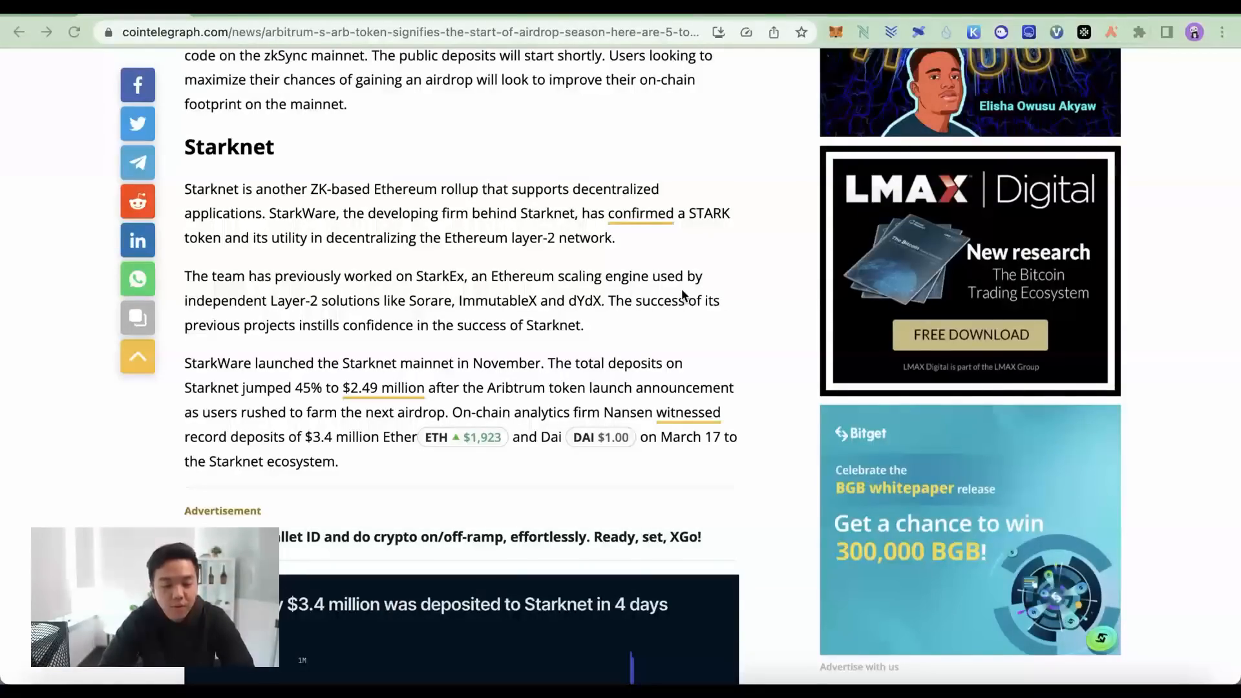
mouse_move(615, 287)
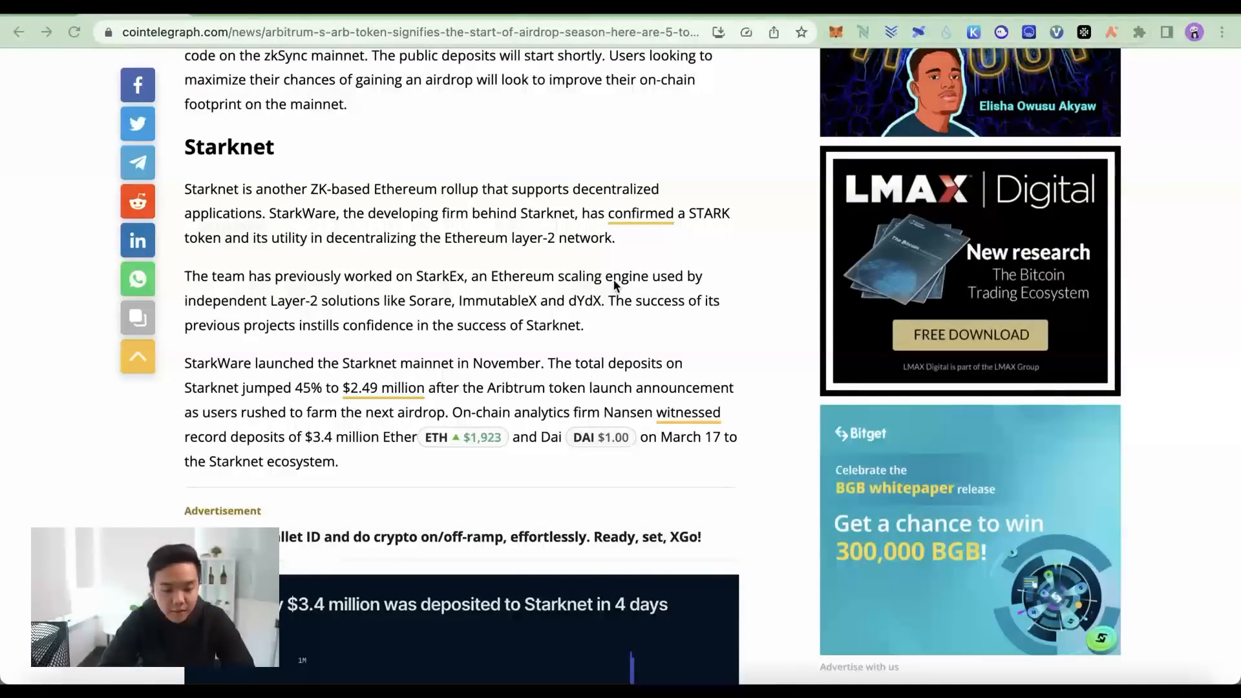
Step: Scroll the Starknet section to the chart of nearly $3.4 million deposited in 4 days
scroll(down, 3)
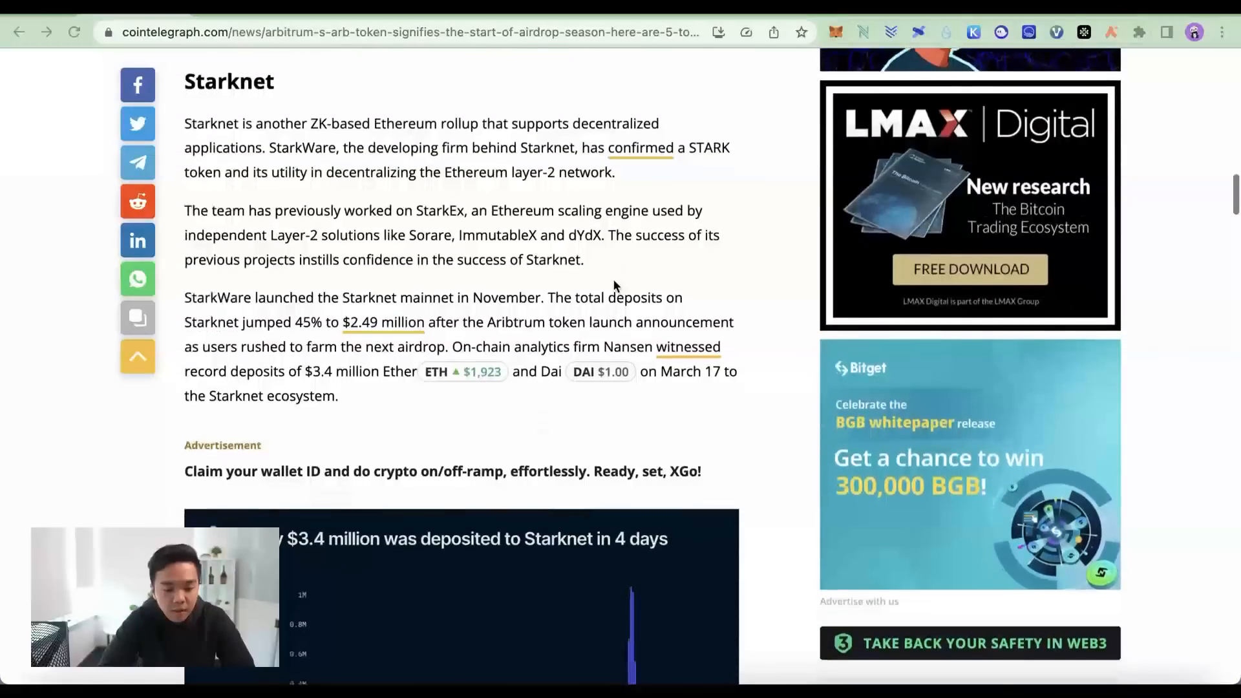
scroll(down, 3)
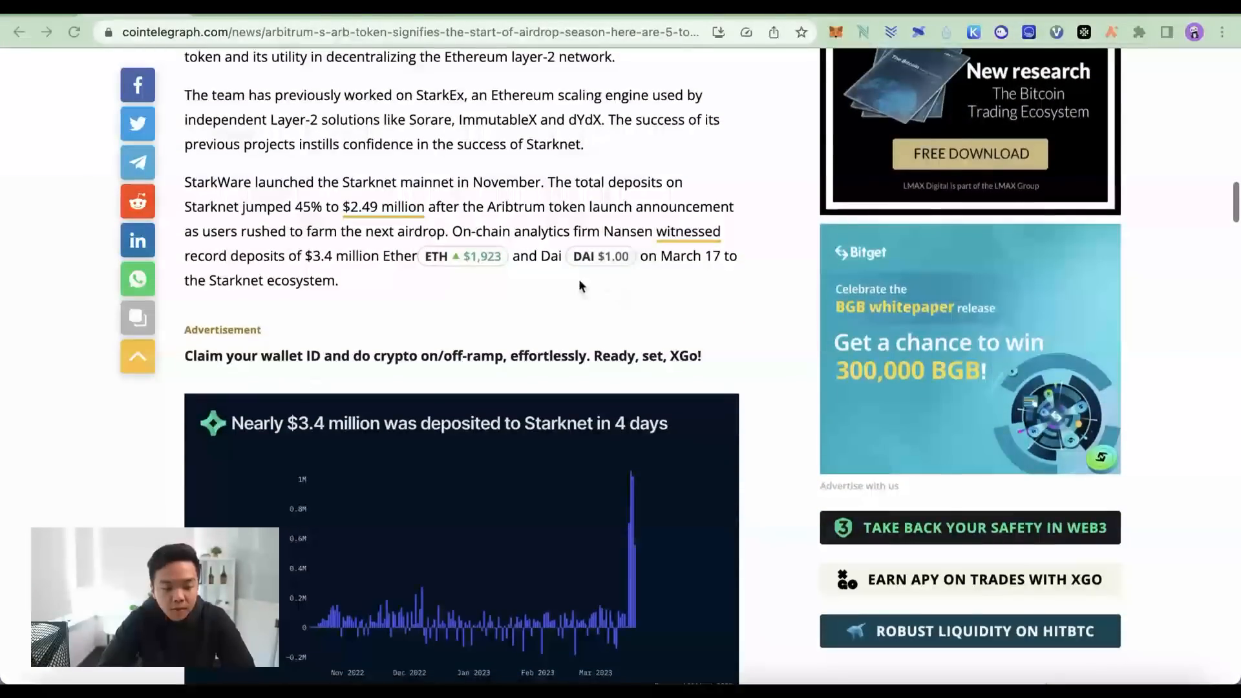
scroll(down, 3)
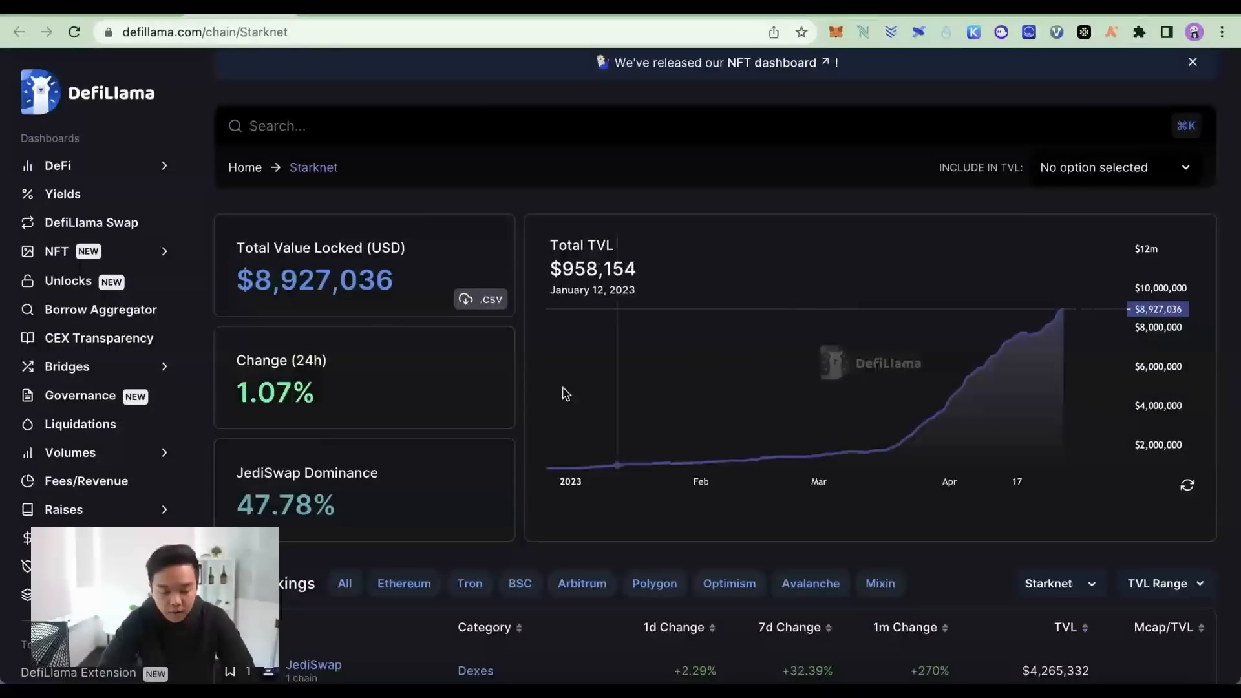
mouse_move(1051, 324)
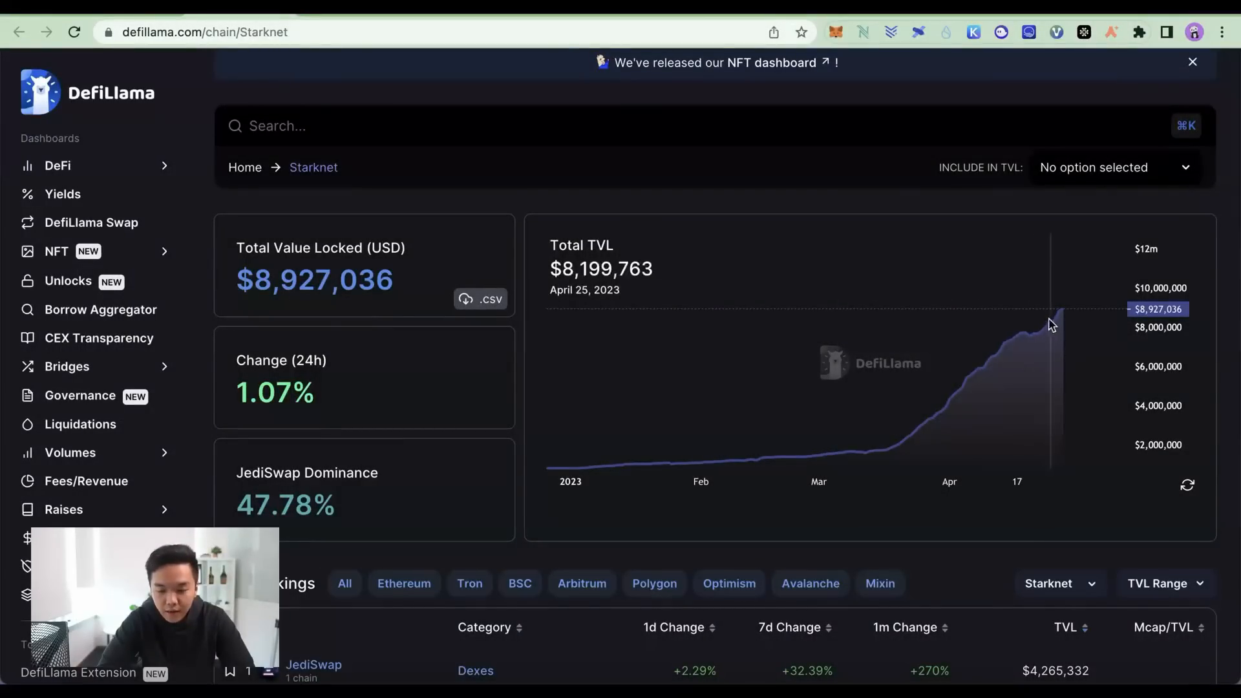
mouse_move(1039, 329)
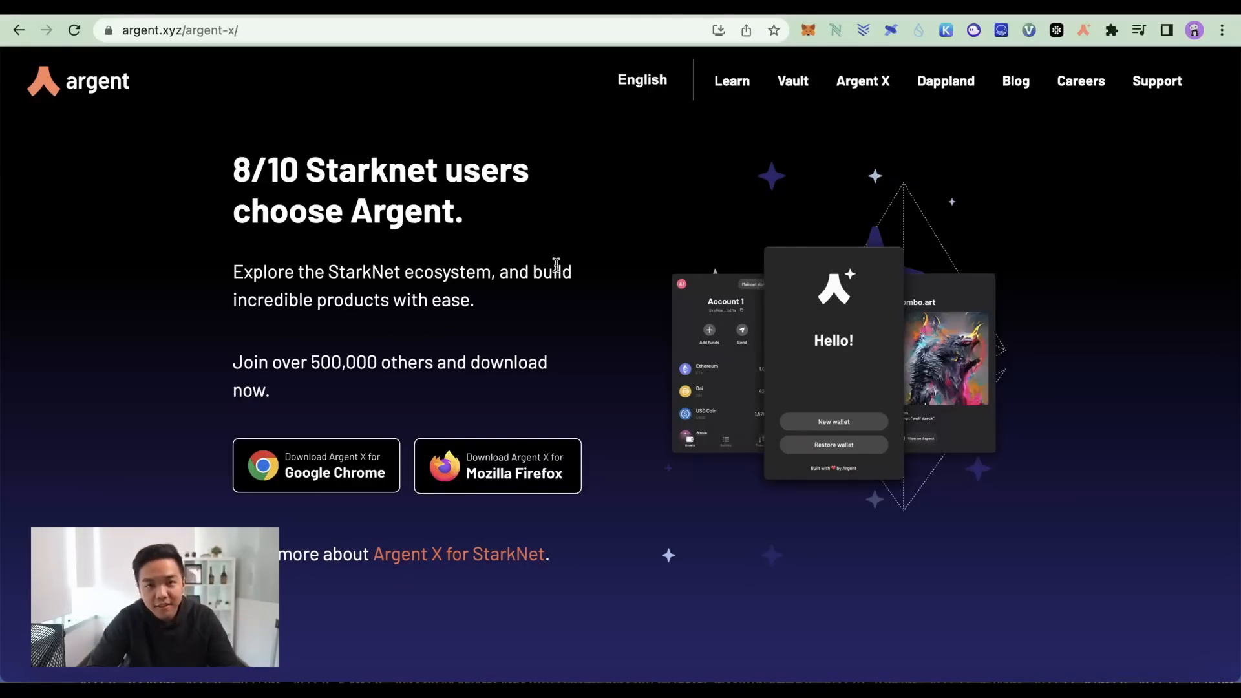
mouse_move(692, 348)
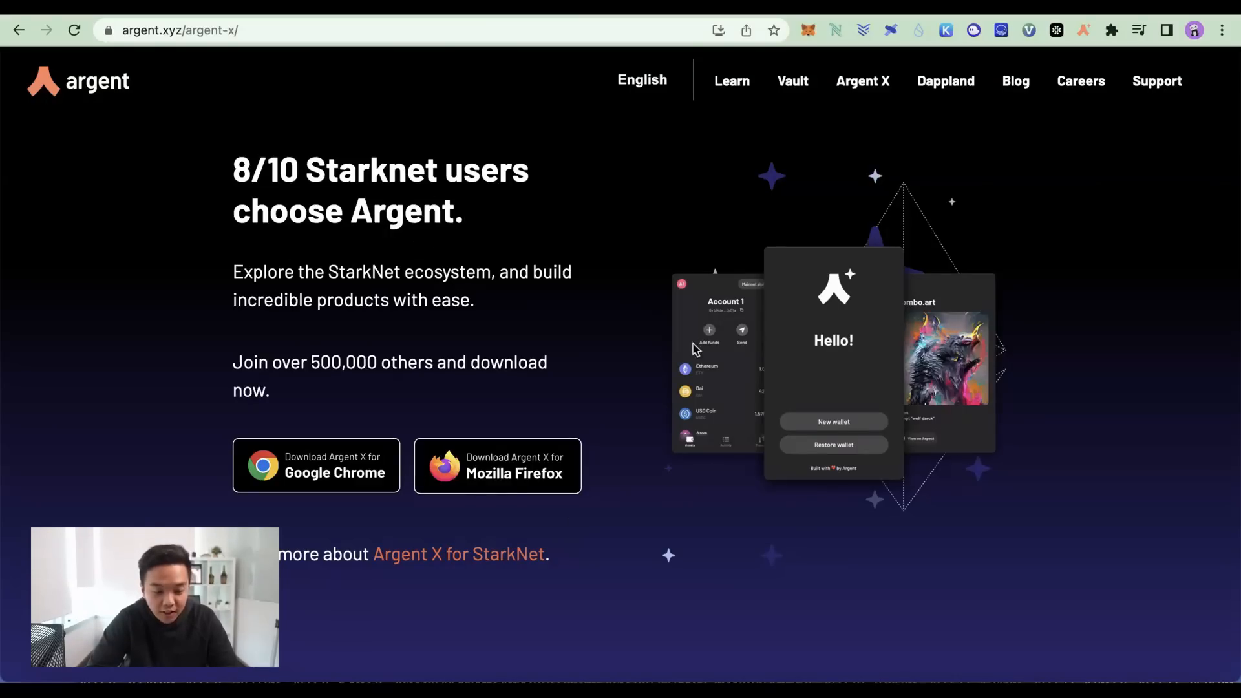
mouse_move(690, 346)
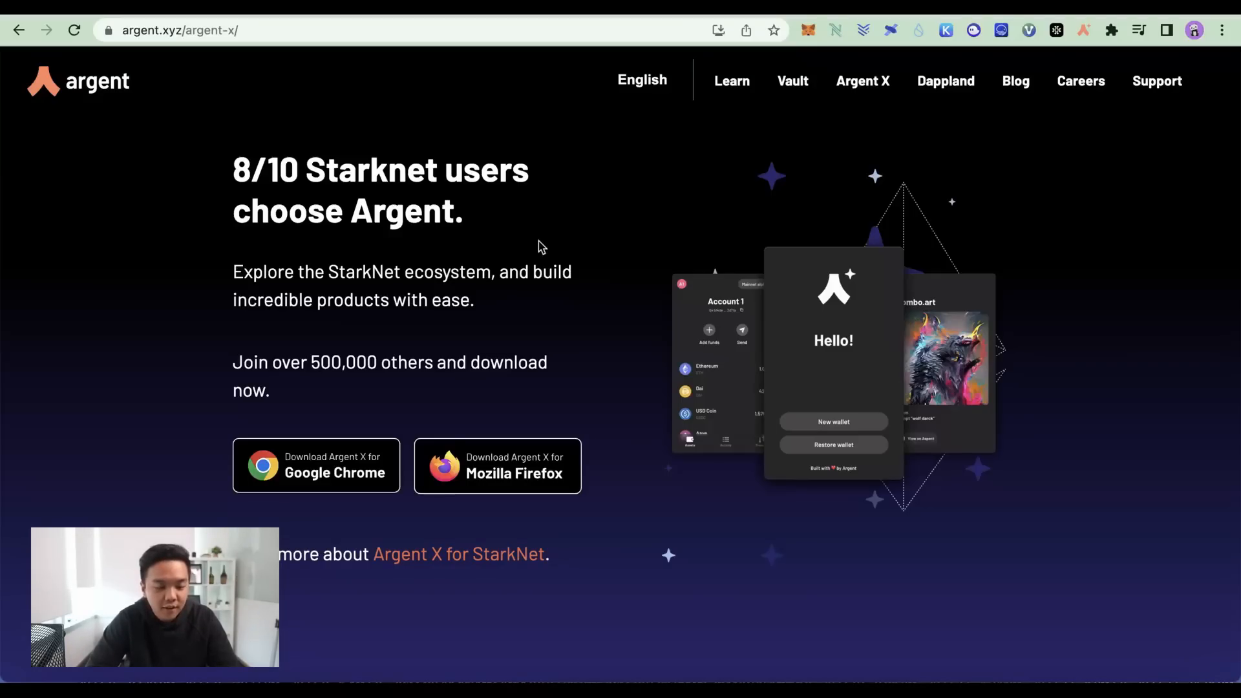
mouse_move(584, 241)
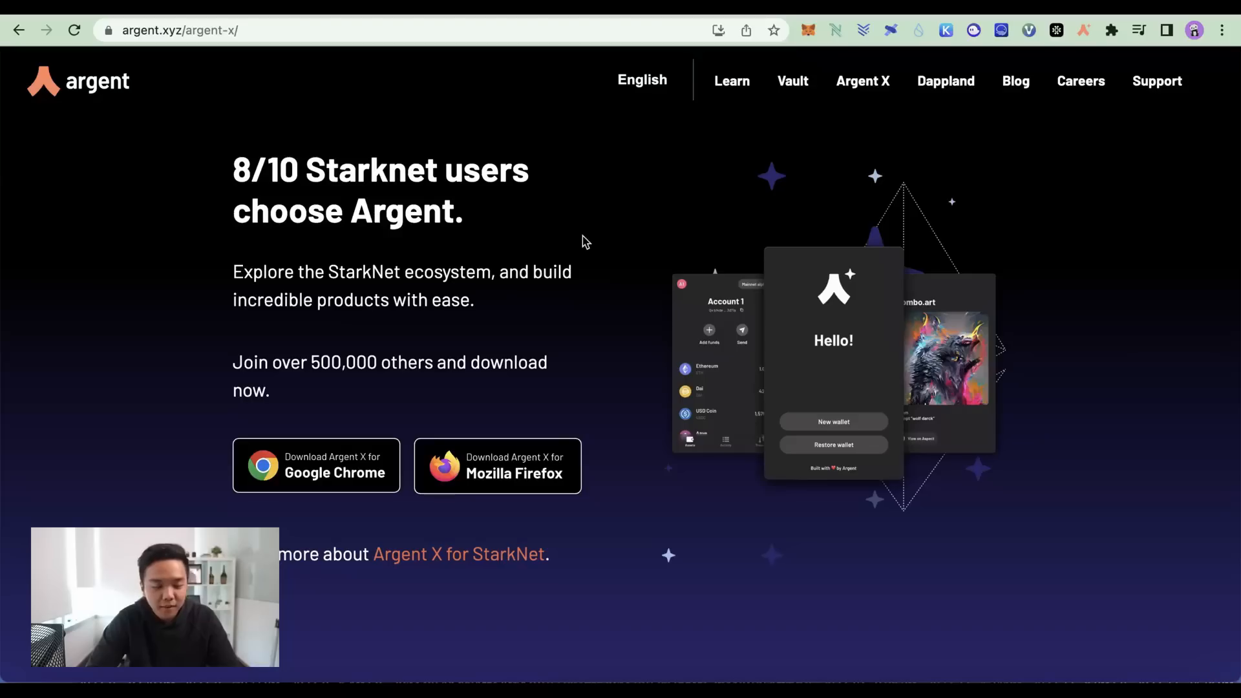
mouse_move(553, 230)
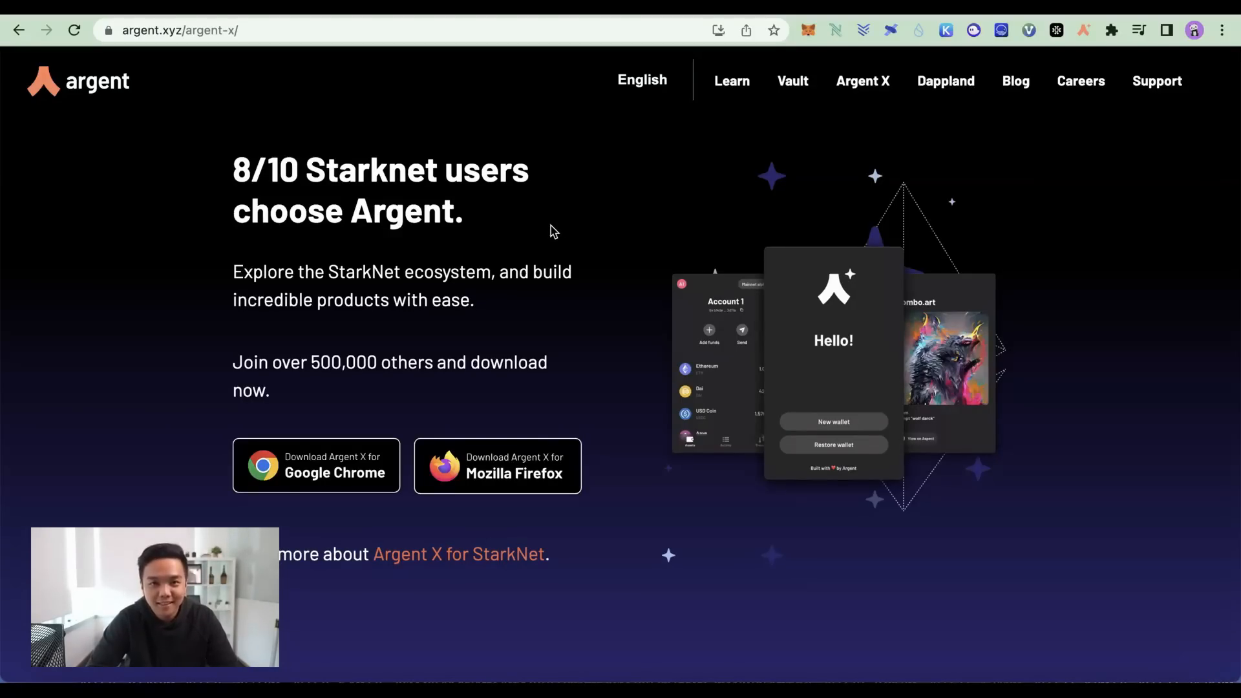
mouse_move(781, 139)
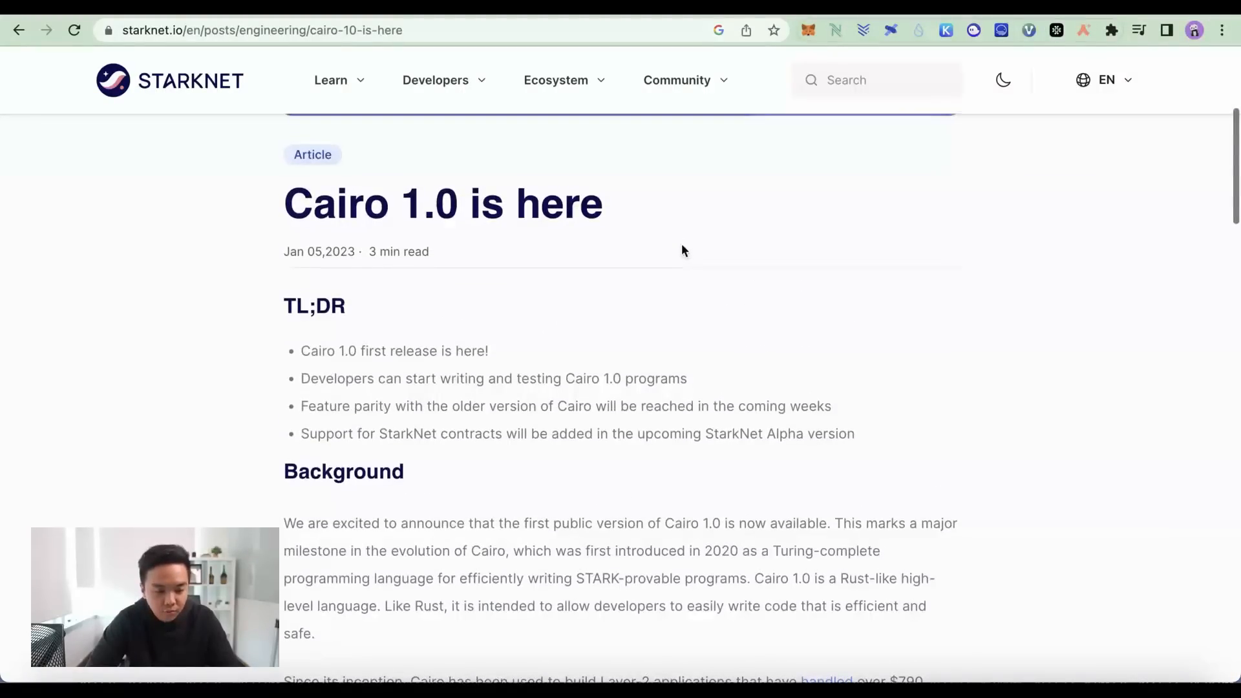
mouse_move(586, 293)
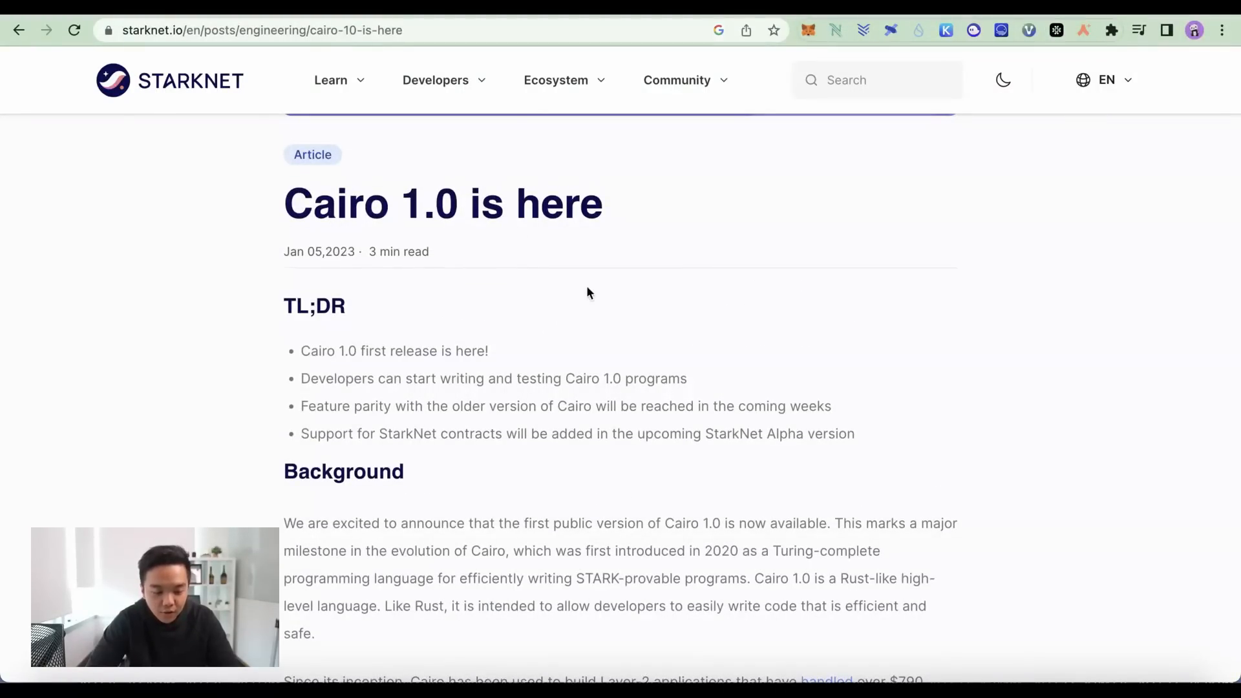
Step: Scroll down through the starknet.io engineering post 'Cairo 1.0 is here'
scroll(down, 3)
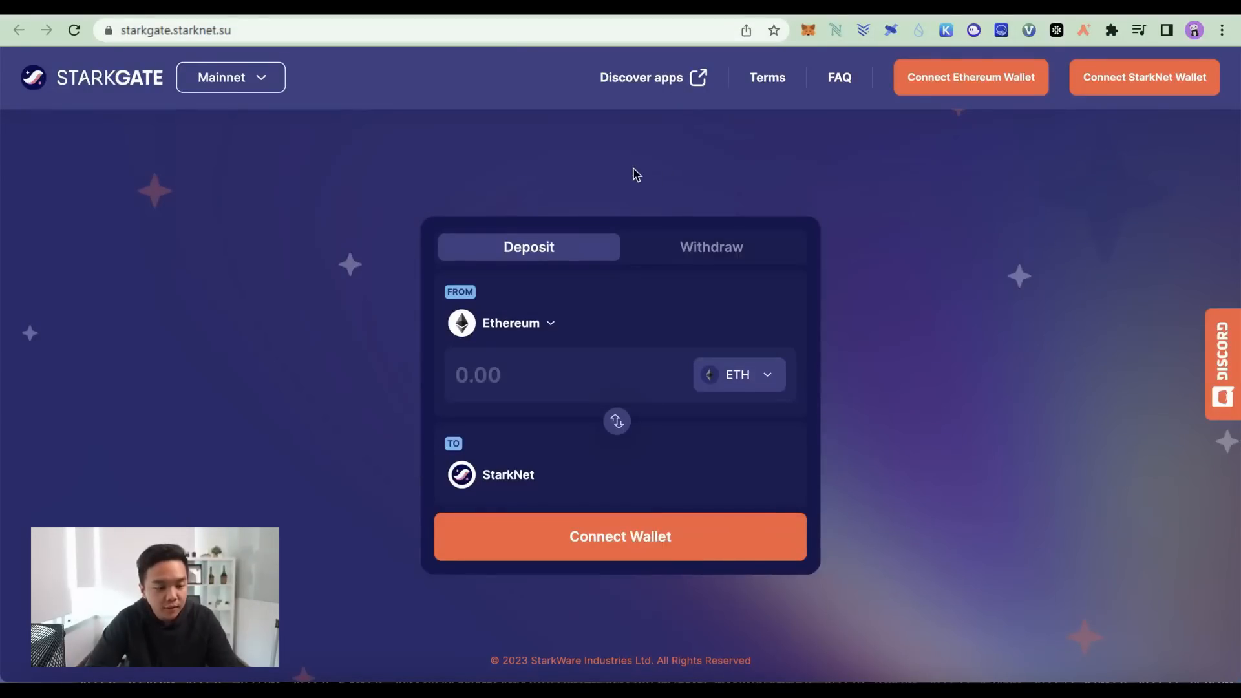
mouse_move(292, 162)
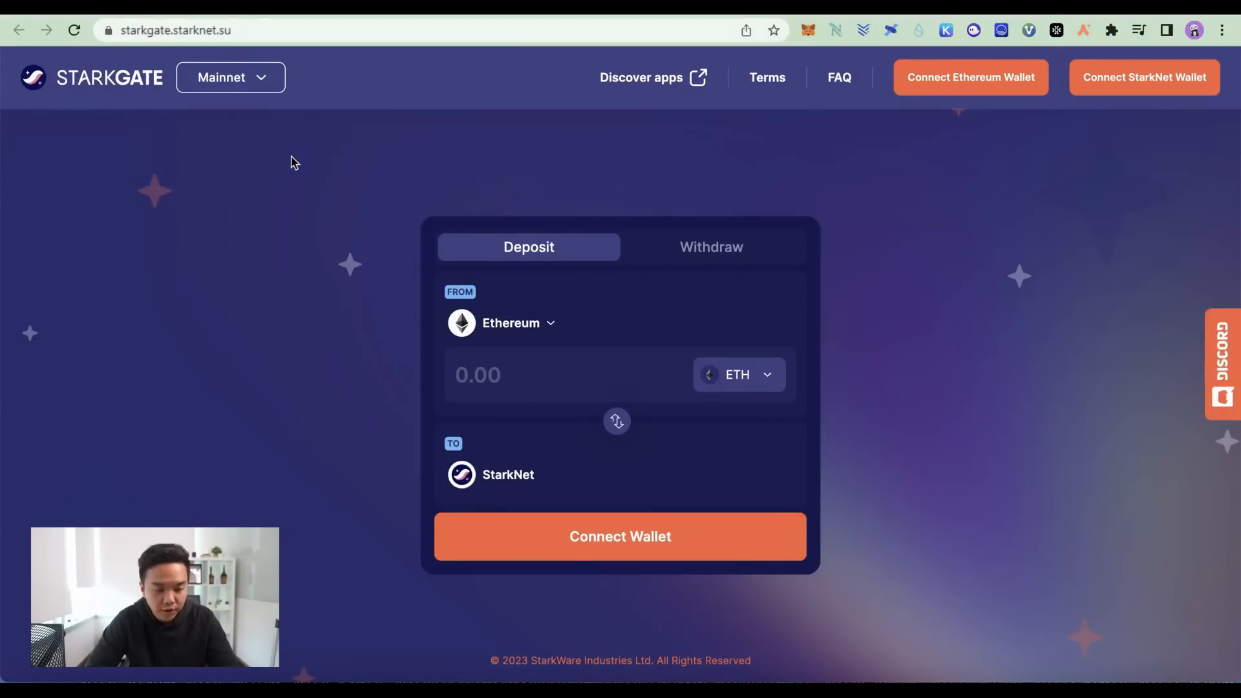
Step: Show StarkGate's Deposit view with Ethereum as source and StarkNet mainnet as destination
click(968, 77)
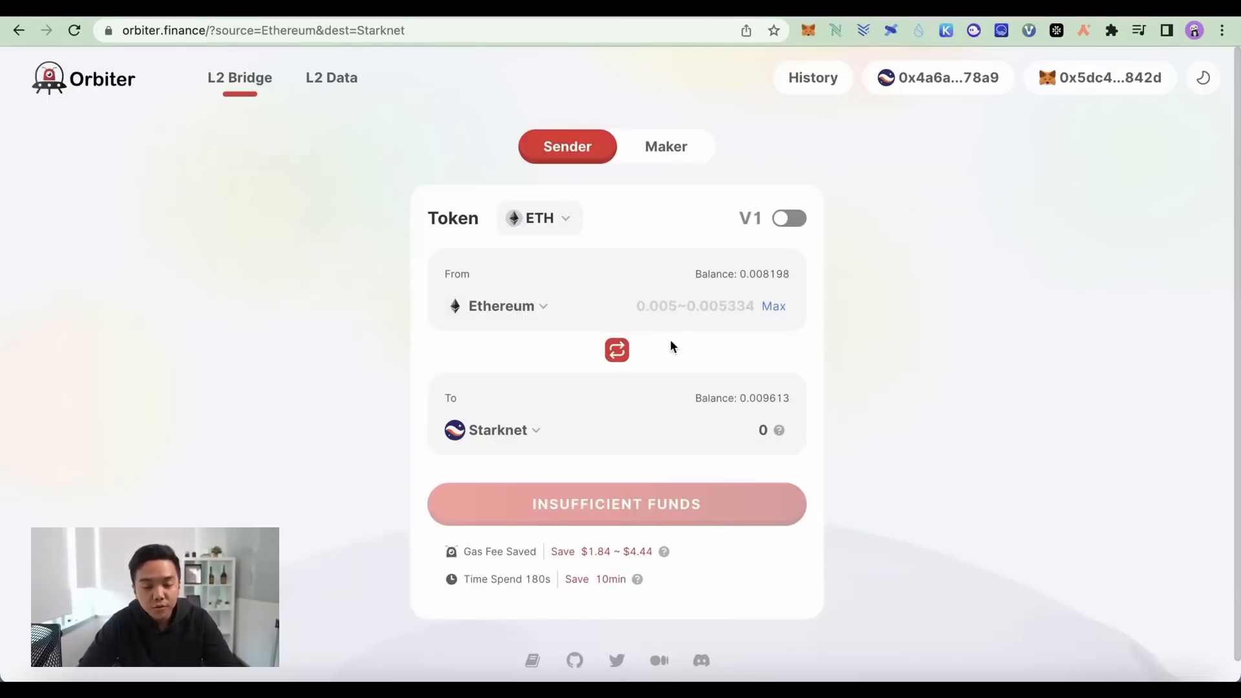
mouse_move(510, 329)
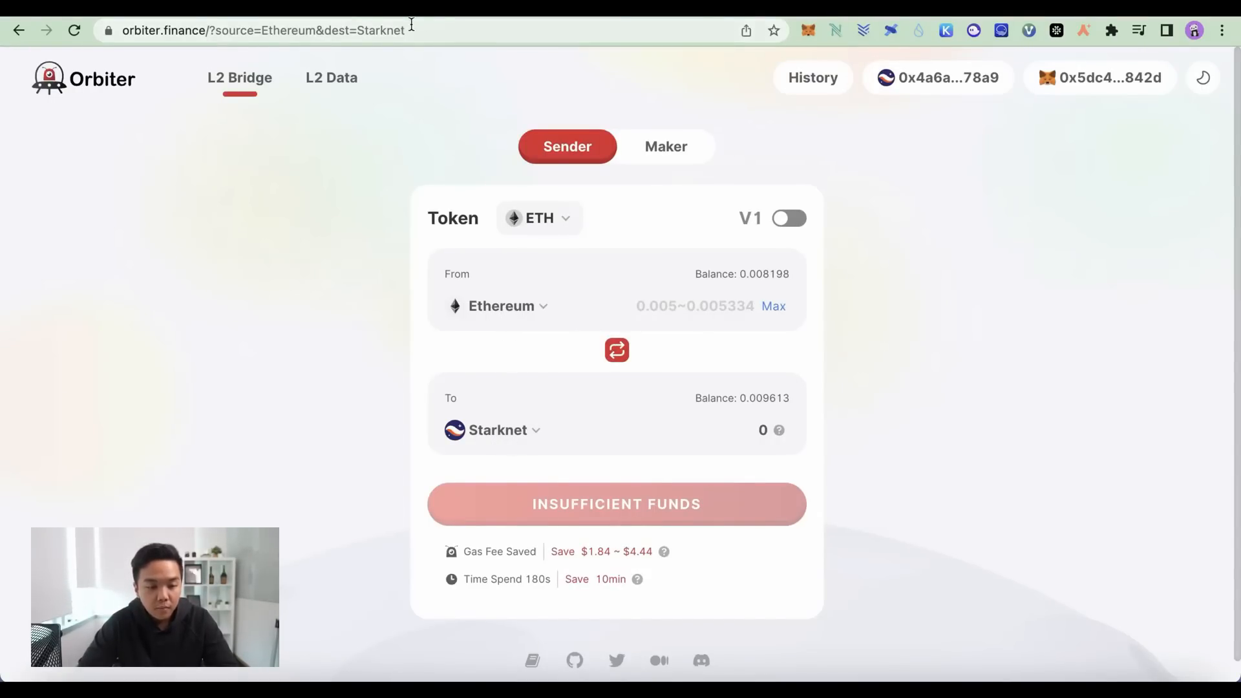
Step: Browse Orbiter's Select a Chain list of destinations for bridging ETH from Ethereum
text(starkgate.starknet.su)
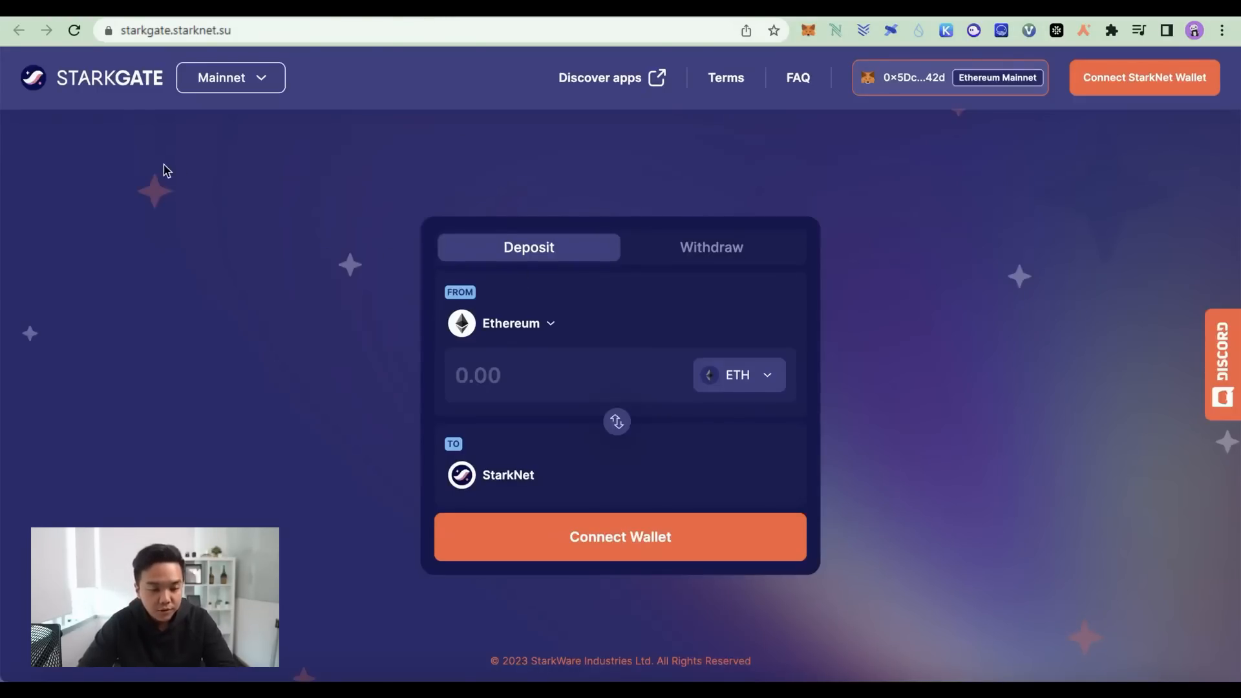
mouse_move(450, 275)
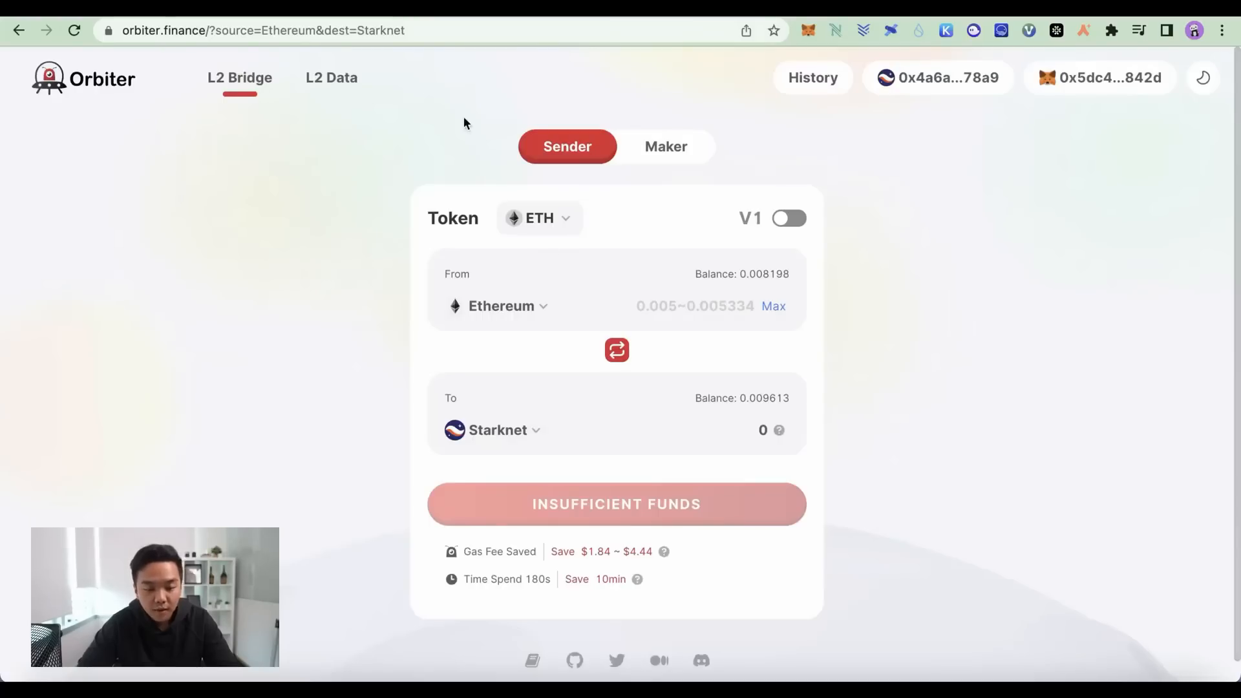
mouse_move(676, 362)
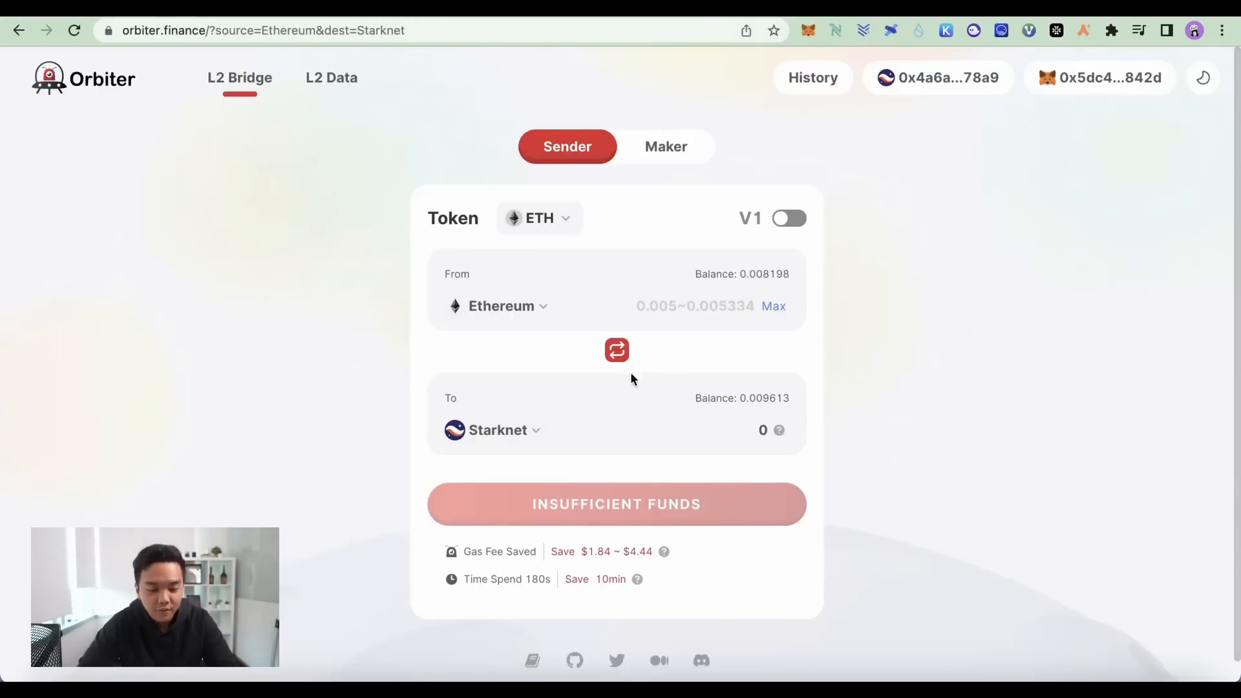
mouse_move(528, 436)
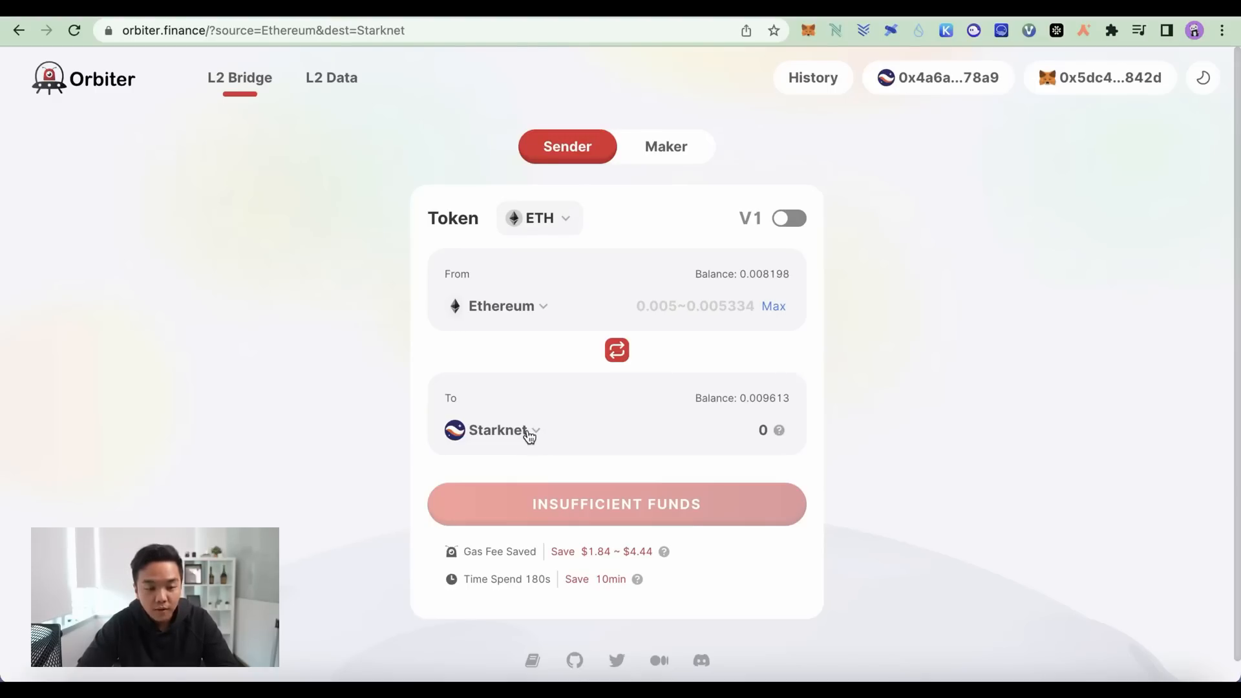
click(496, 429)
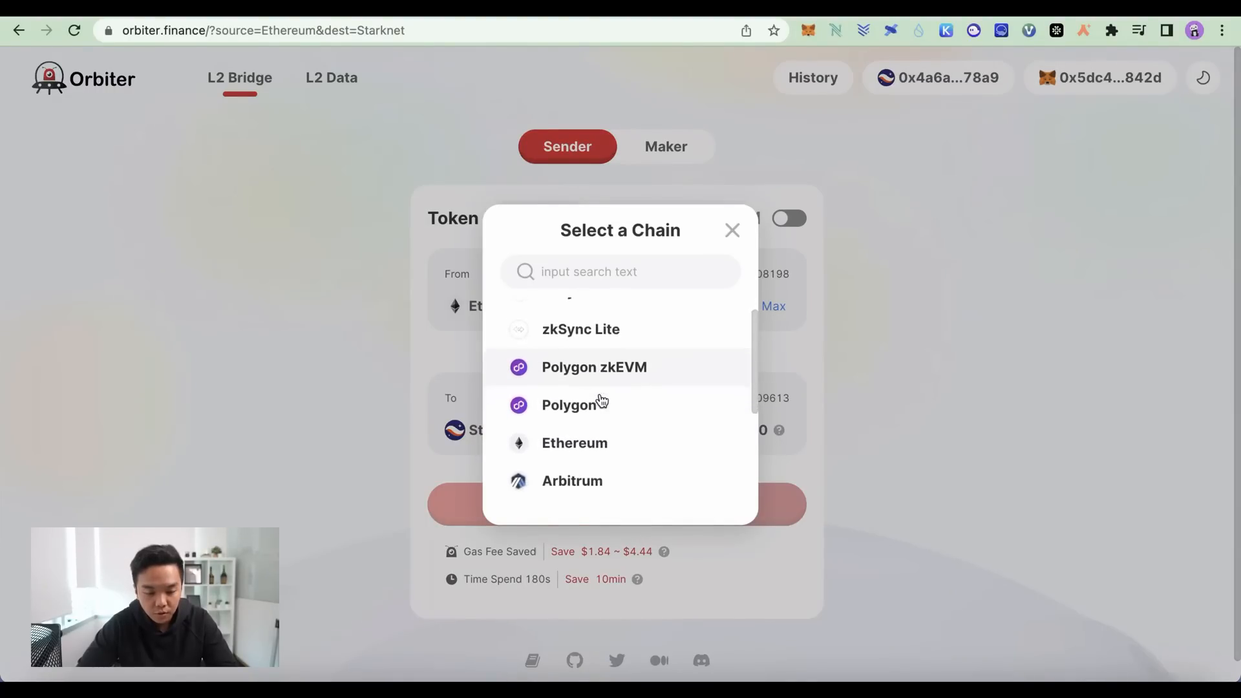
scroll(down, 3)
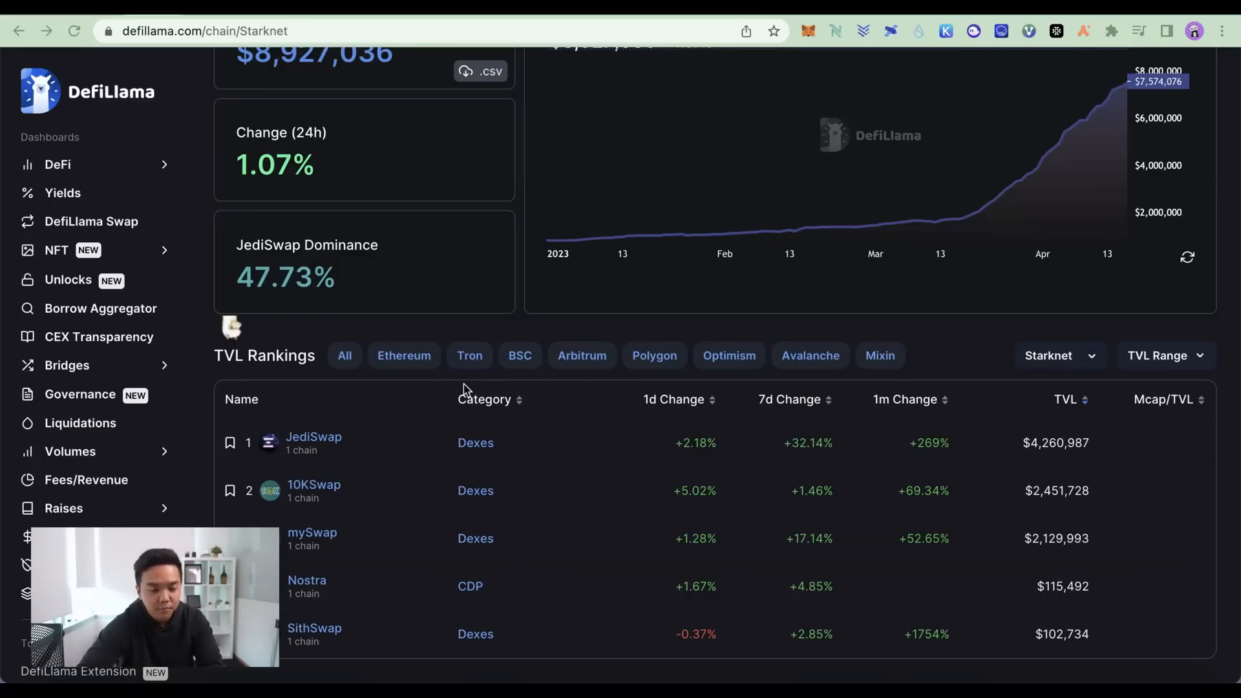
mouse_move(409, 552)
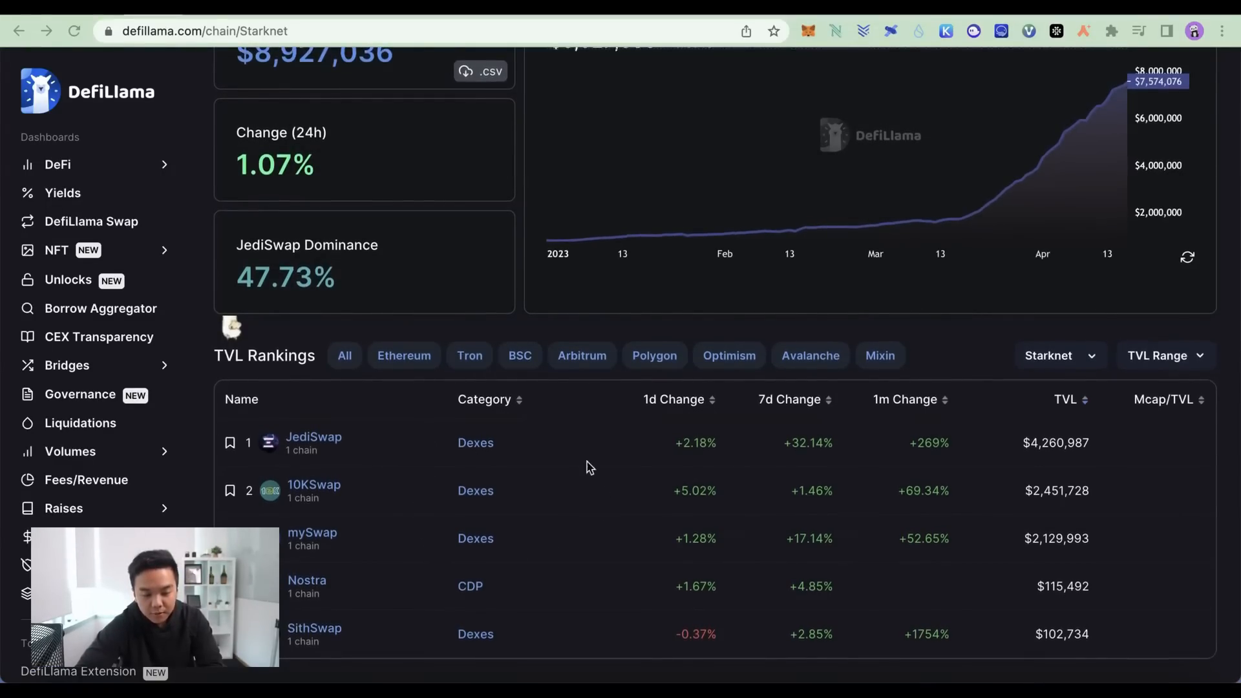
mouse_move(656, 502)
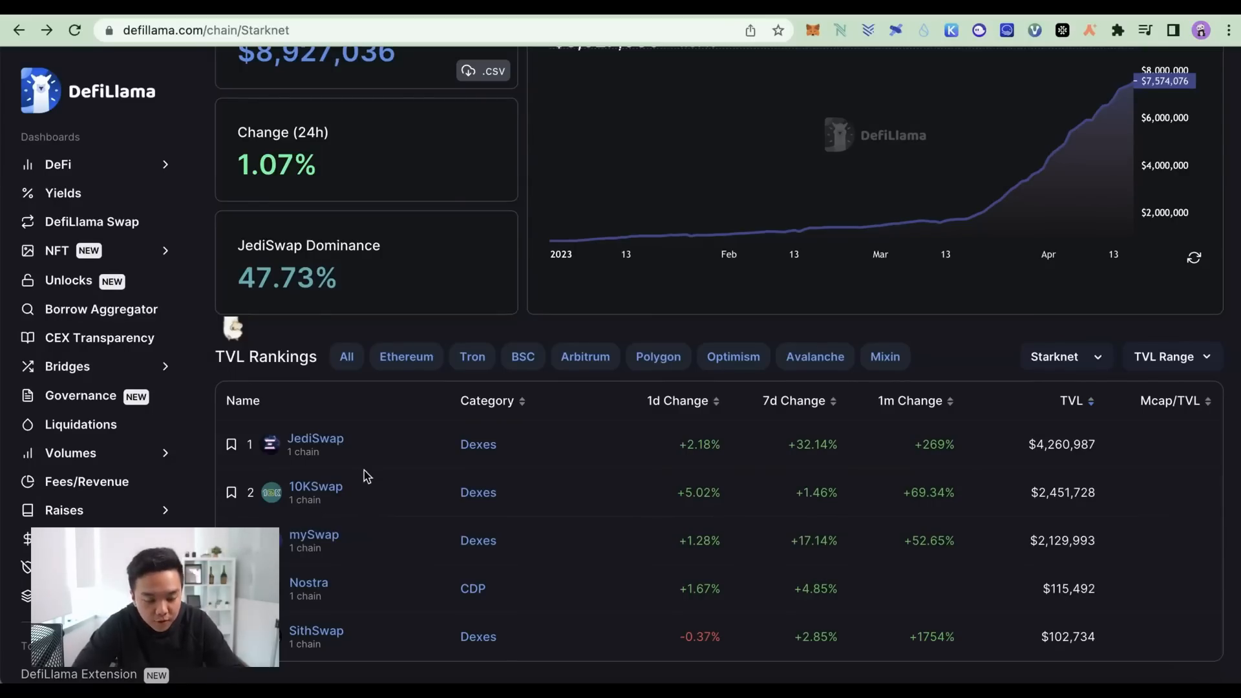
mouse_move(403, 446)
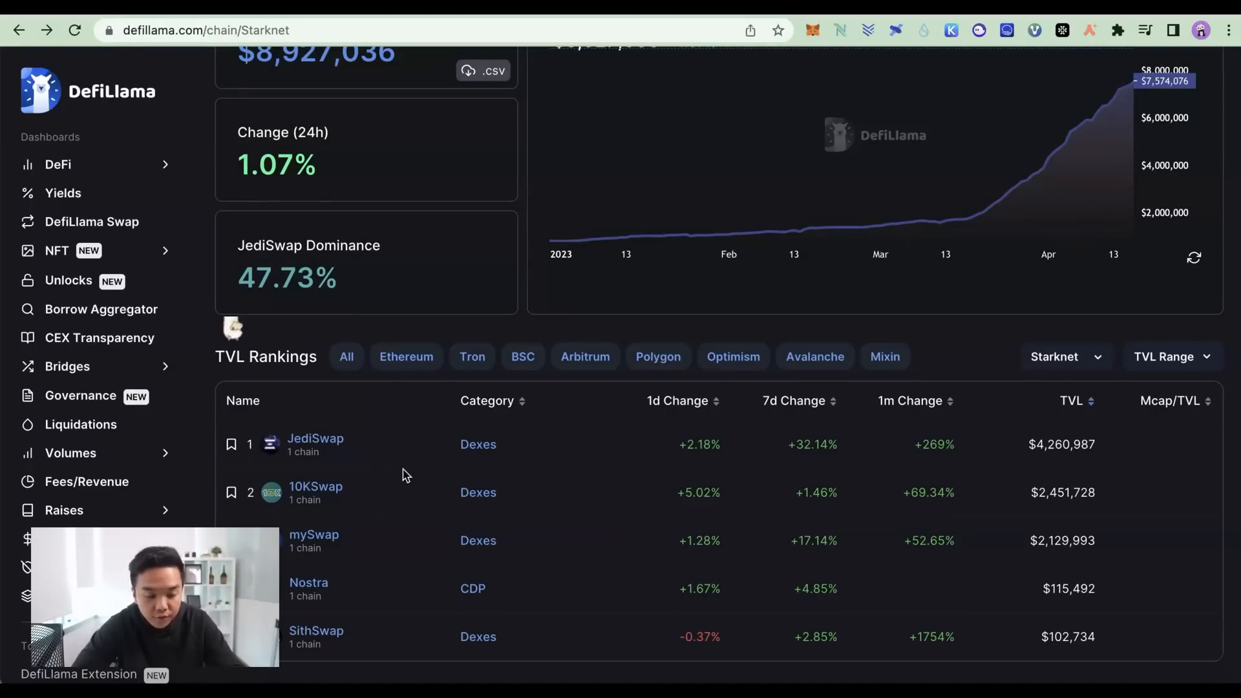
mouse_move(410, 458)
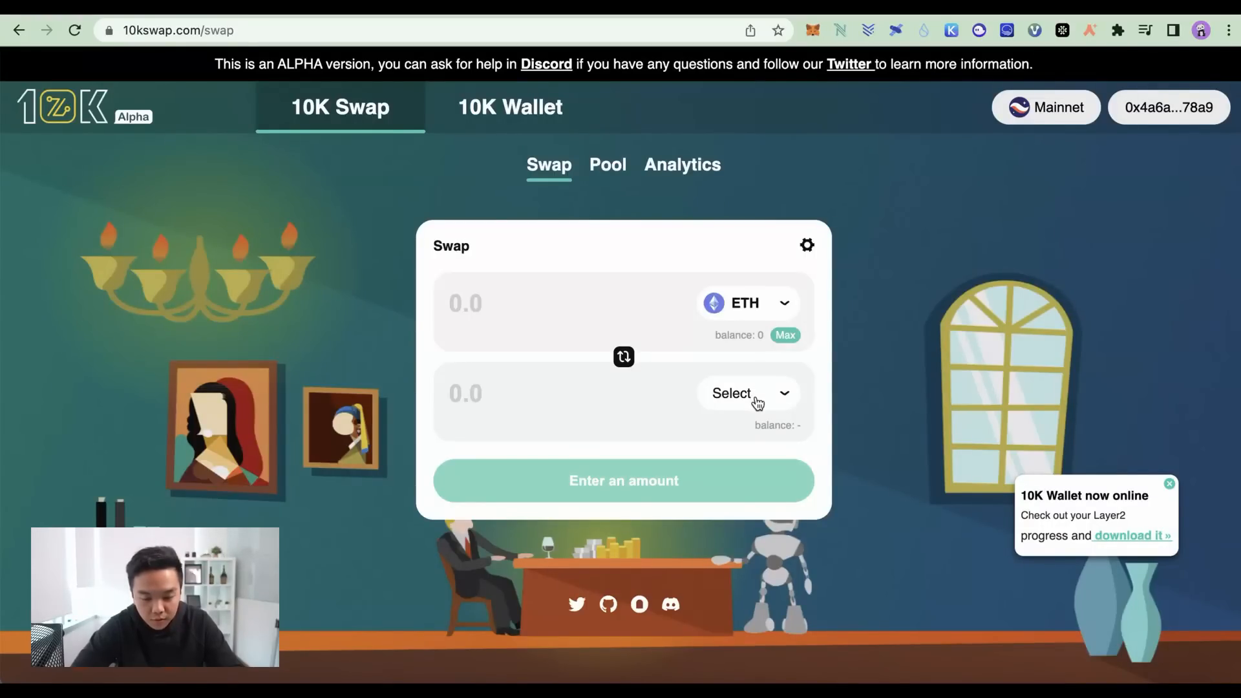
Step: List 10KSwap's receivable tokens: ETH, USDC, DAI, WBTC and USDT
click(747, 394)
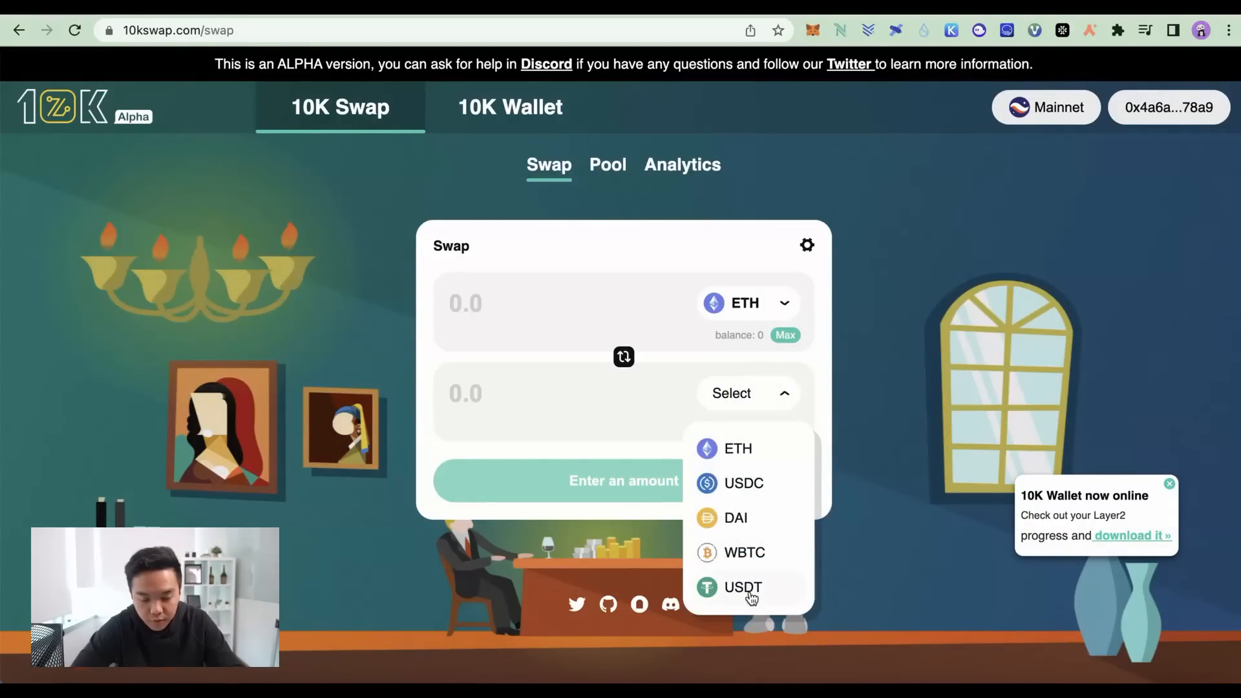
mouse_move(758, 493)
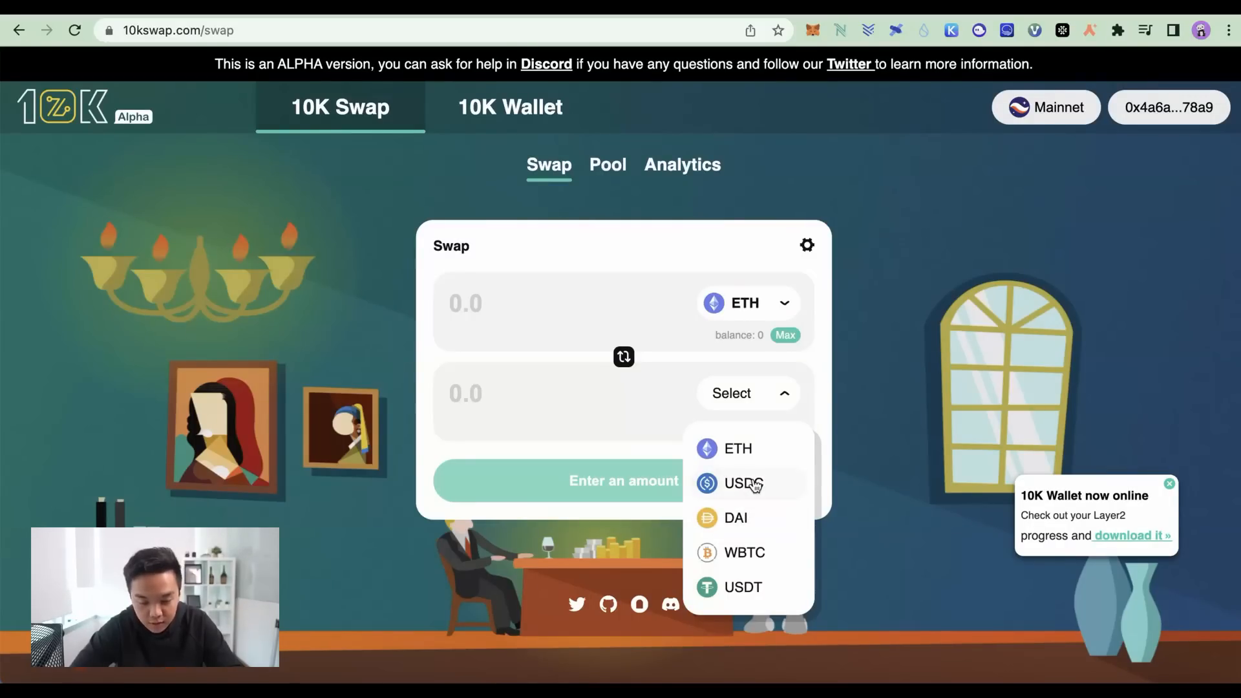
click(606, 165)
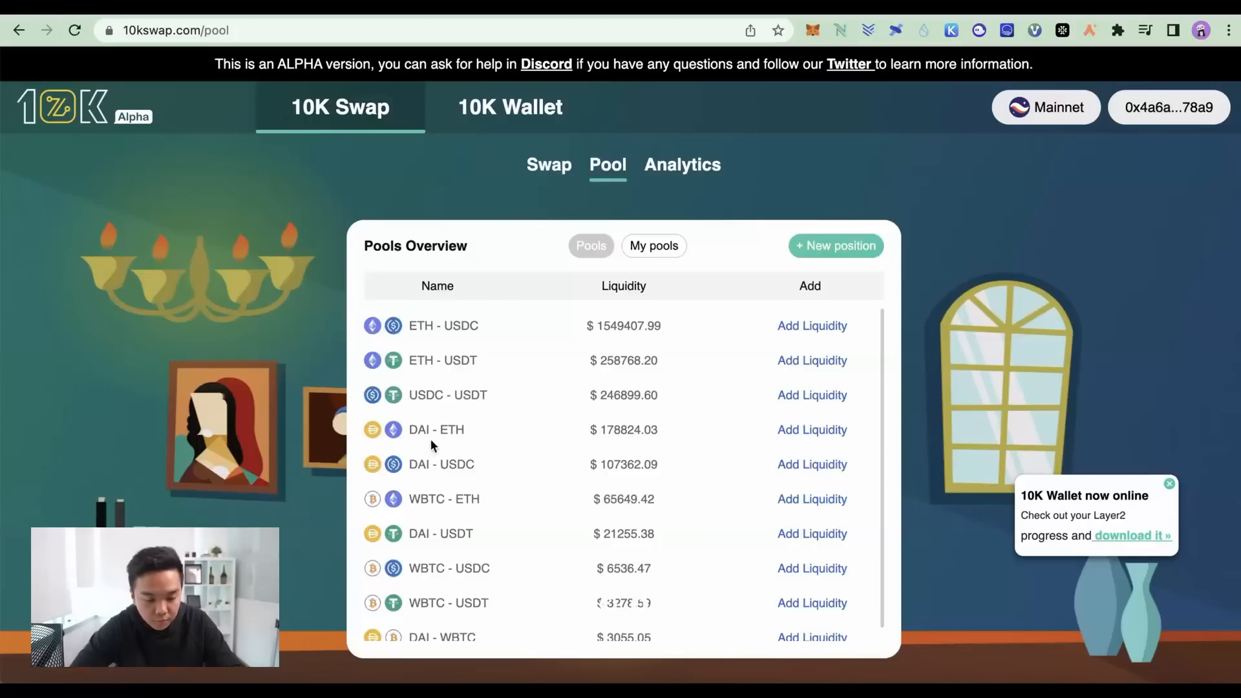
Step: Scroll the Pools Overview from ETH - USDC down to DAI - WBTC
scroll(down, 3)
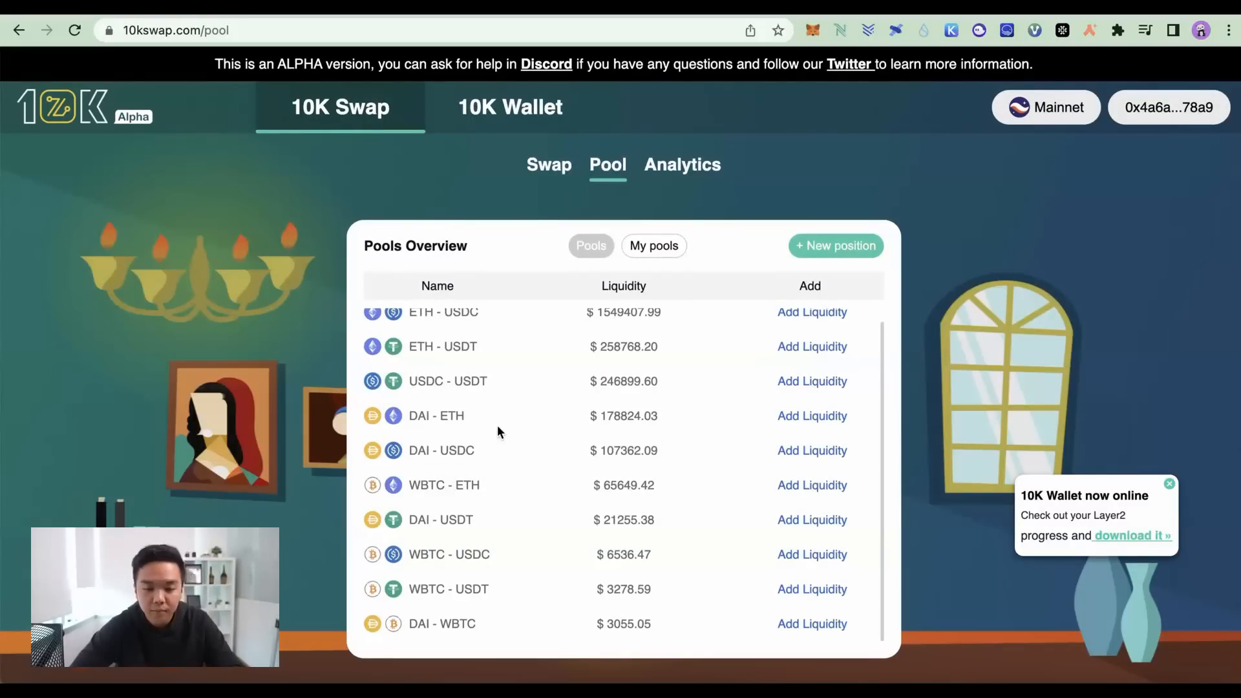
mouse_move(566, 495)
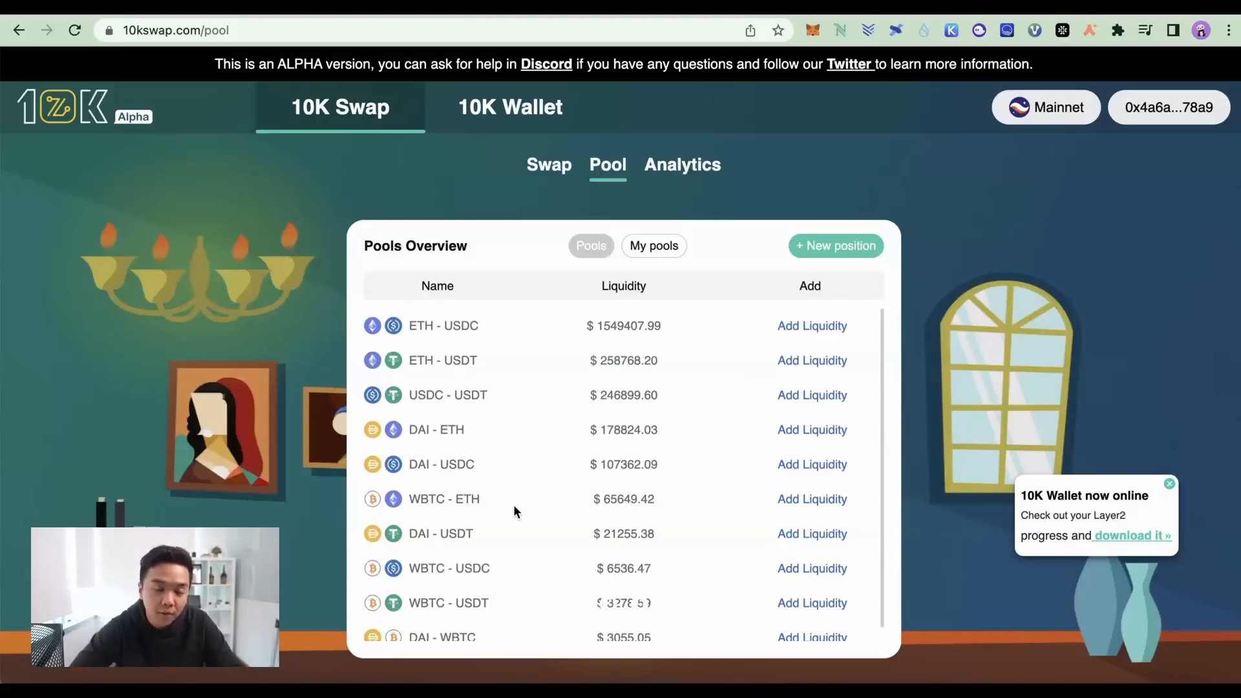
scroll(down, 3)
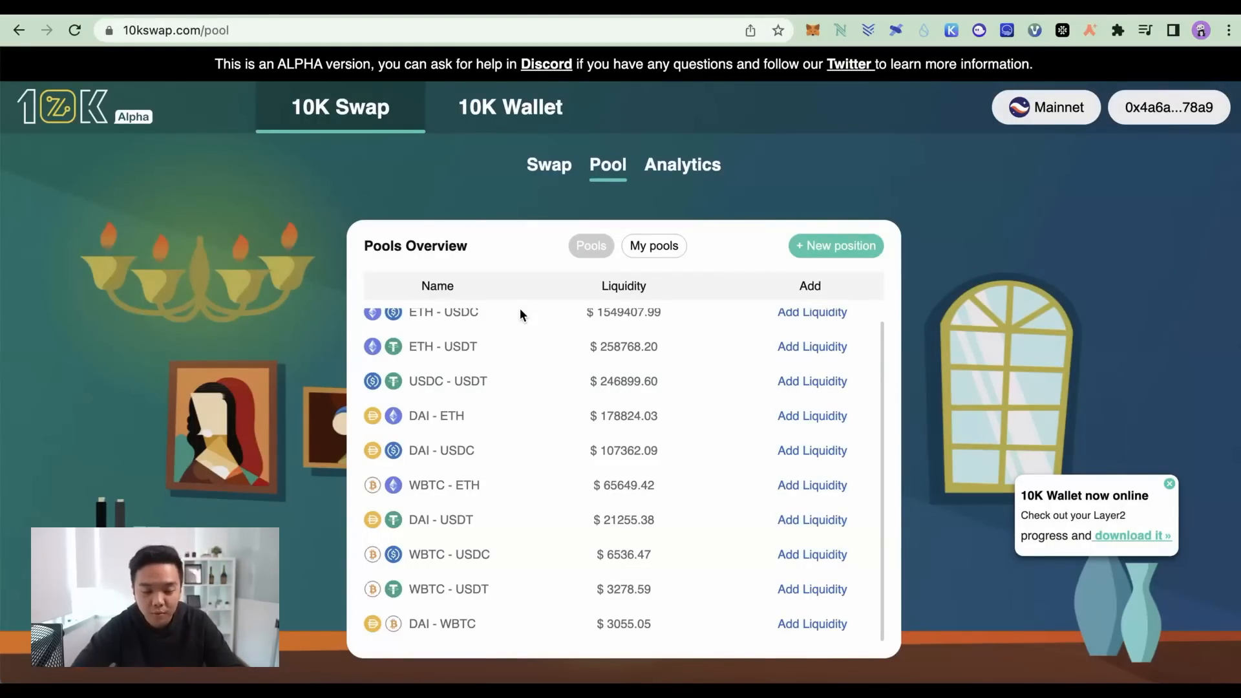
click(549, 164)
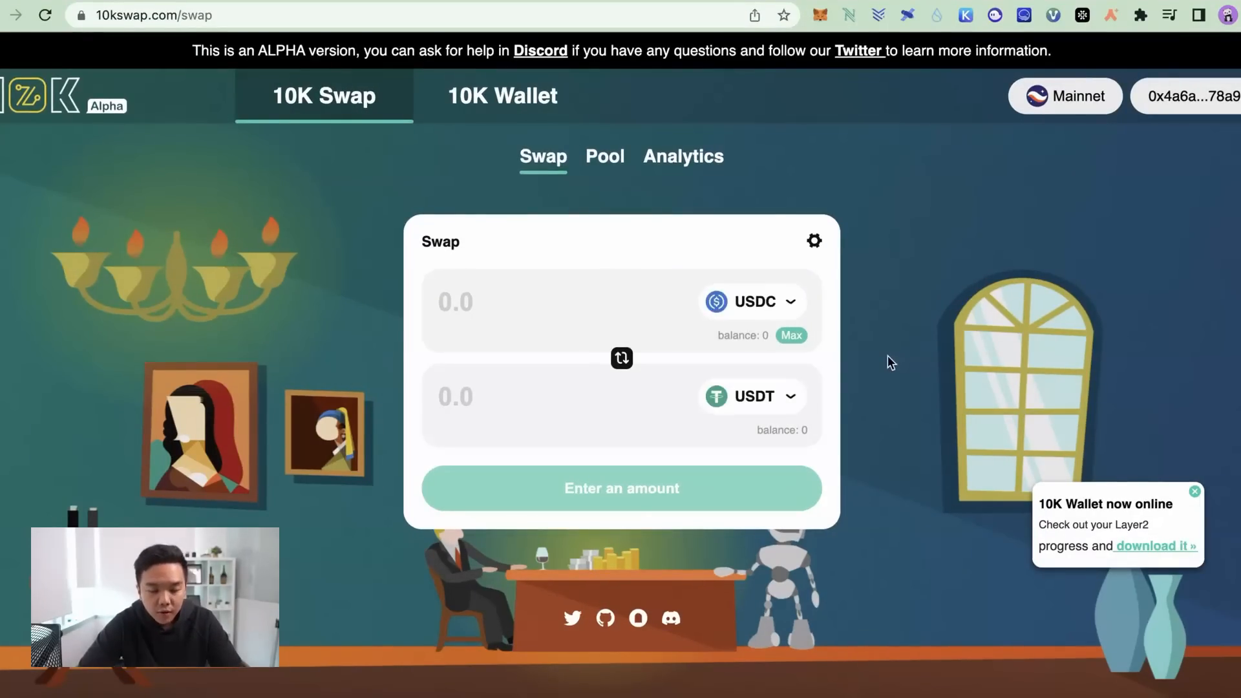
mouse_move(972, 410)
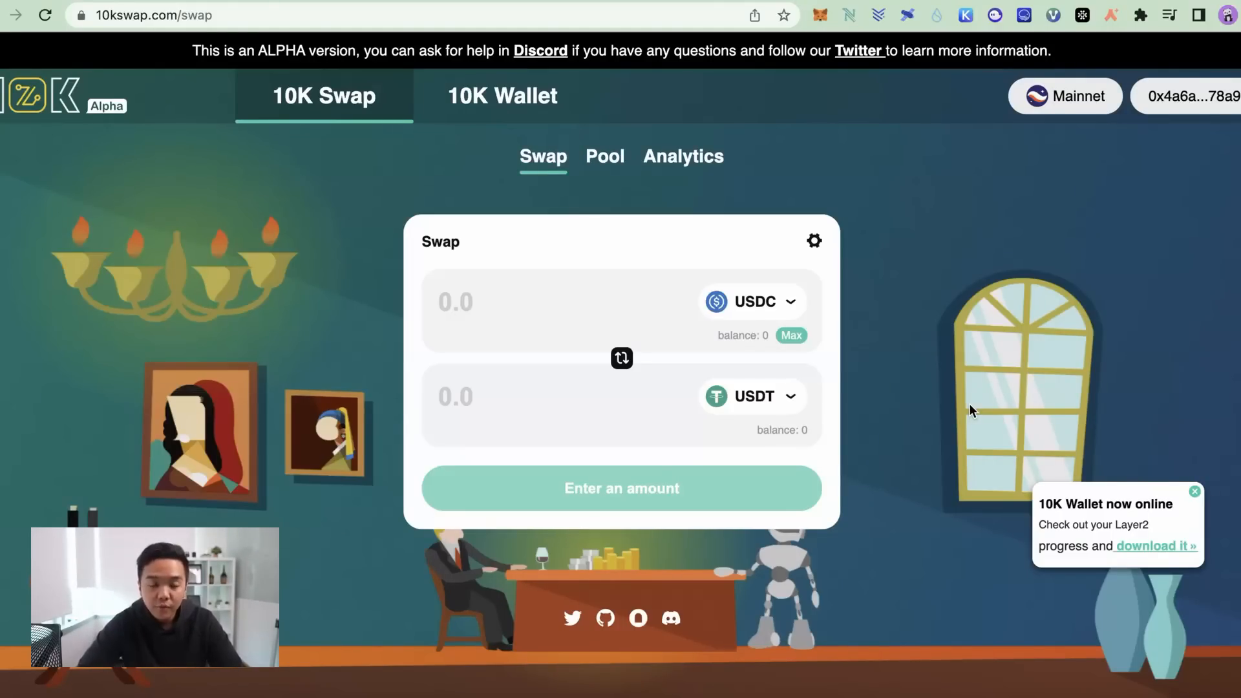
mouse_move(942, 433)
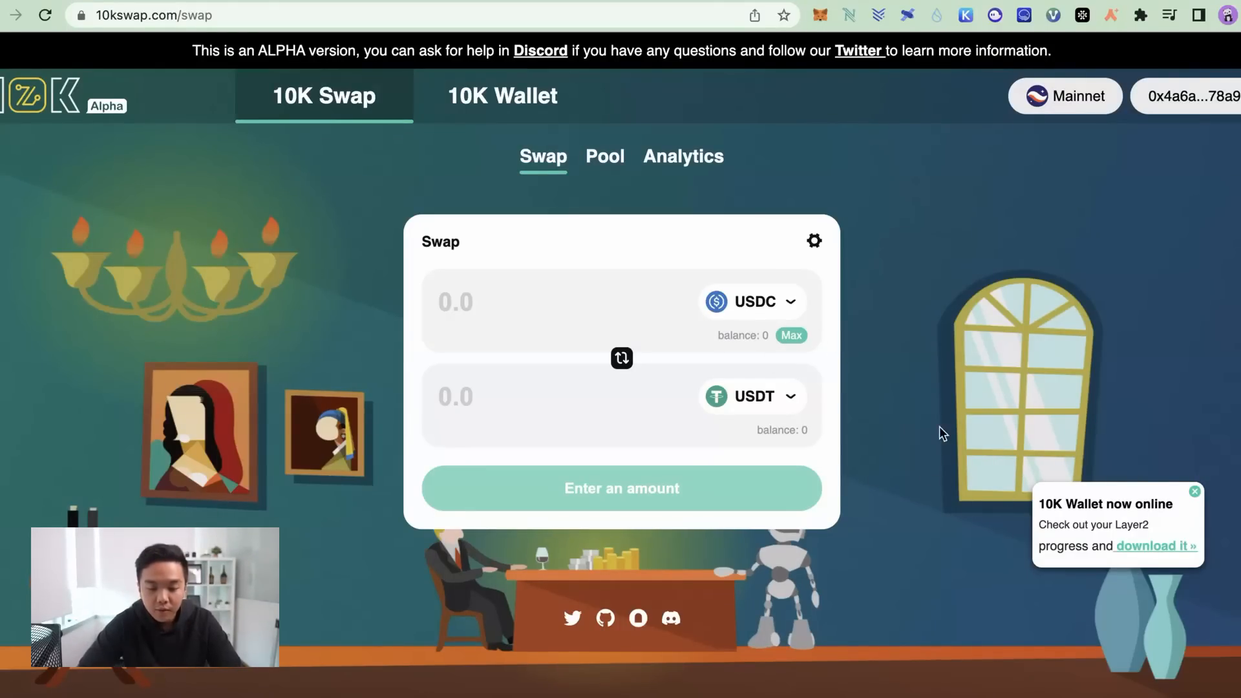
mouse_move(900, 420)
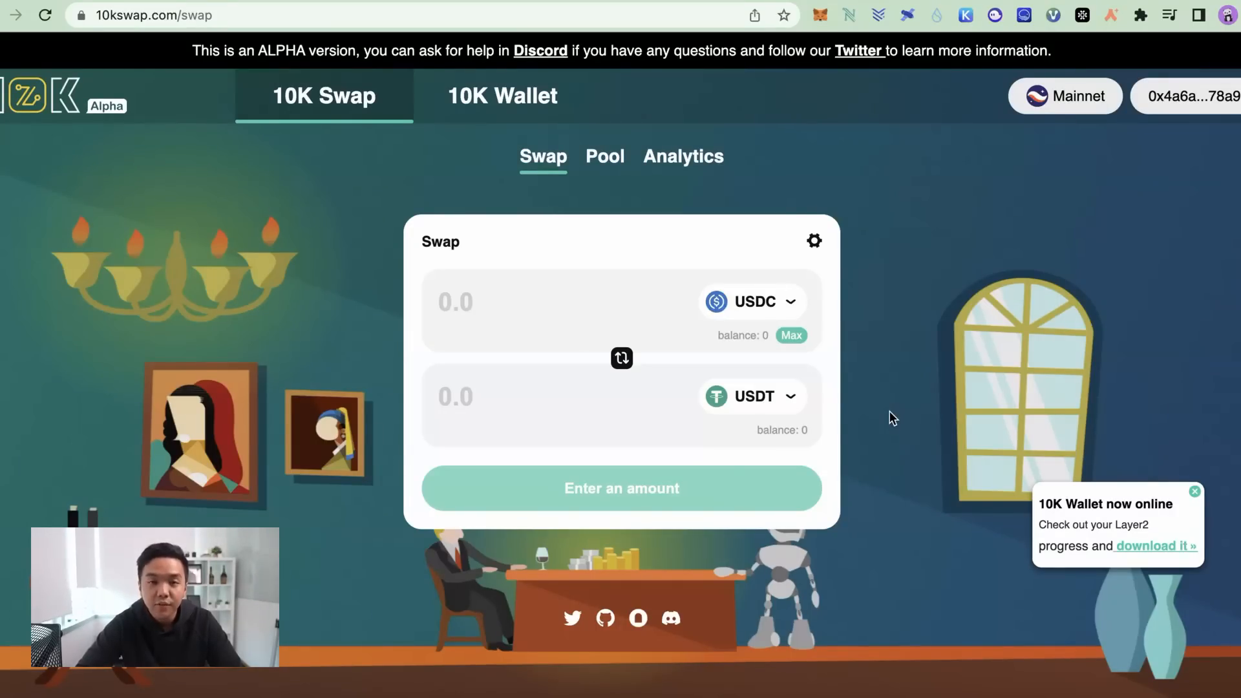
mouse_move(1019, 485)
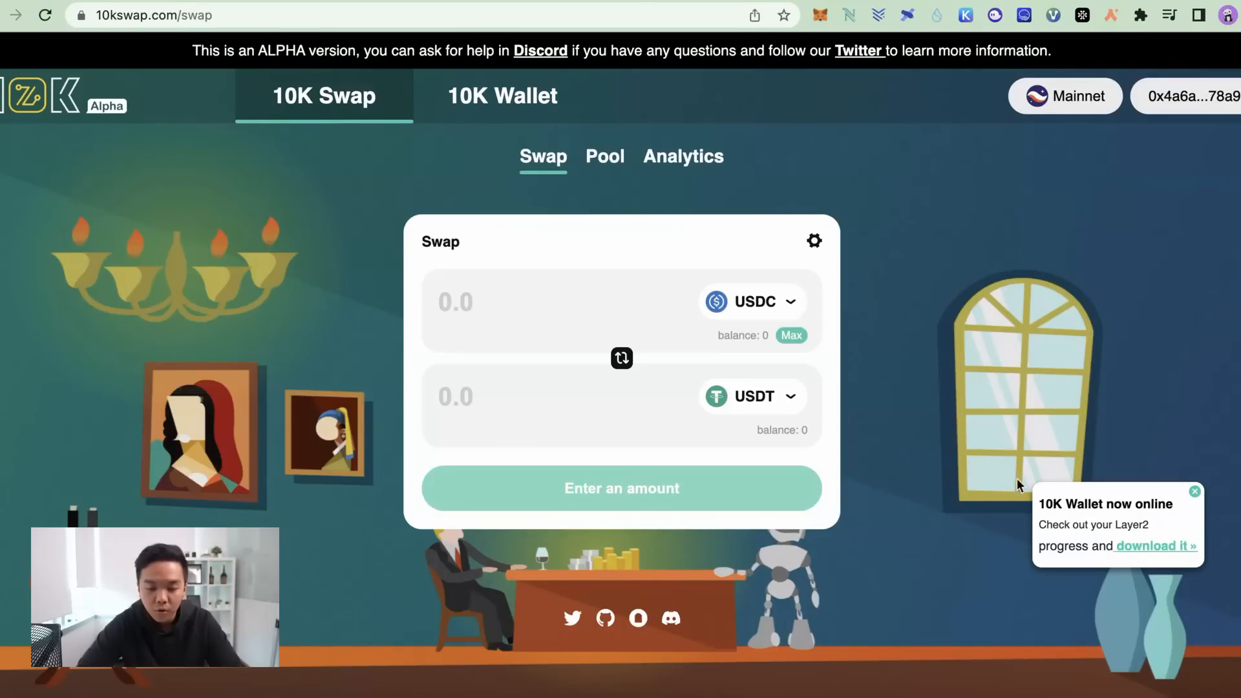
mouse_move(1046, 483)
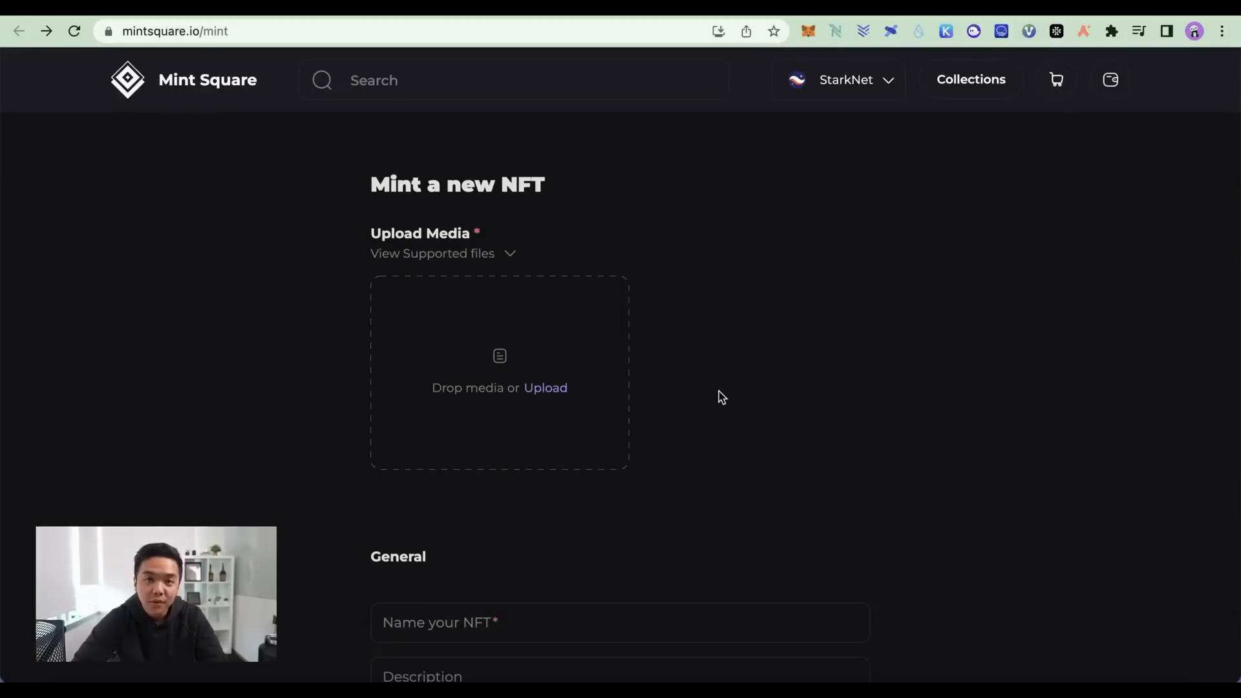
mouse_move(627, 369)
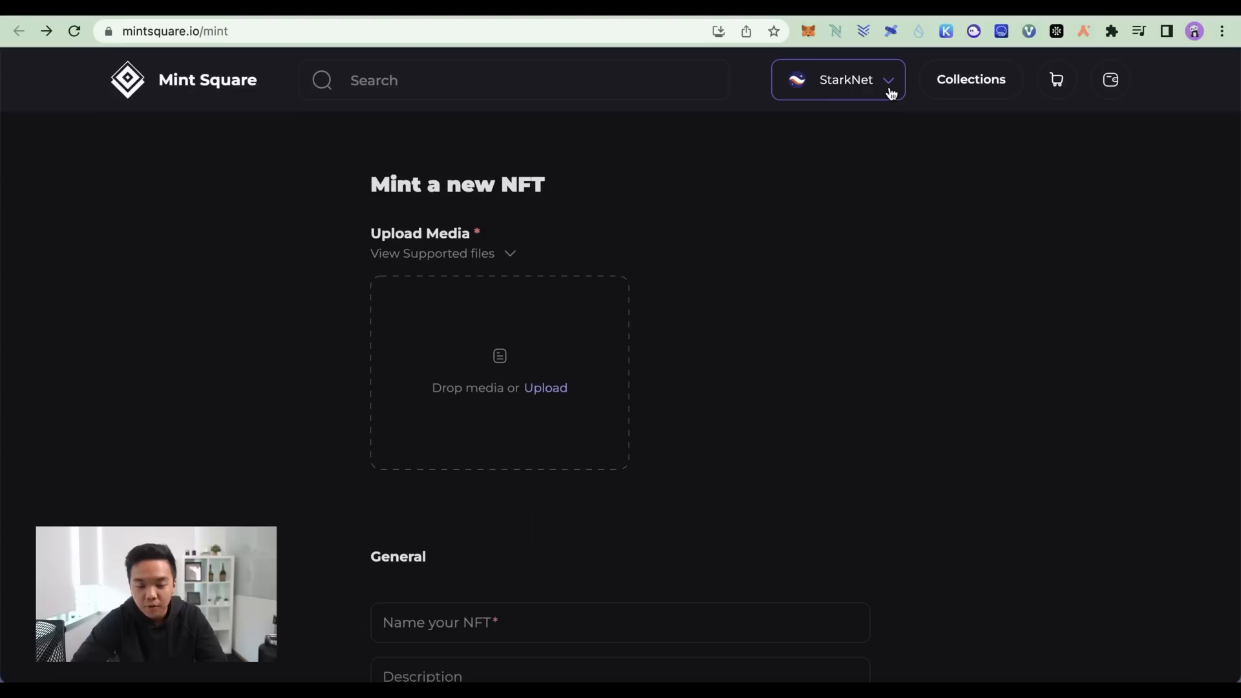
Step: Review Mint Square's 'Mint a new NFT' form and its StarkNet network selector
click(837, 78)
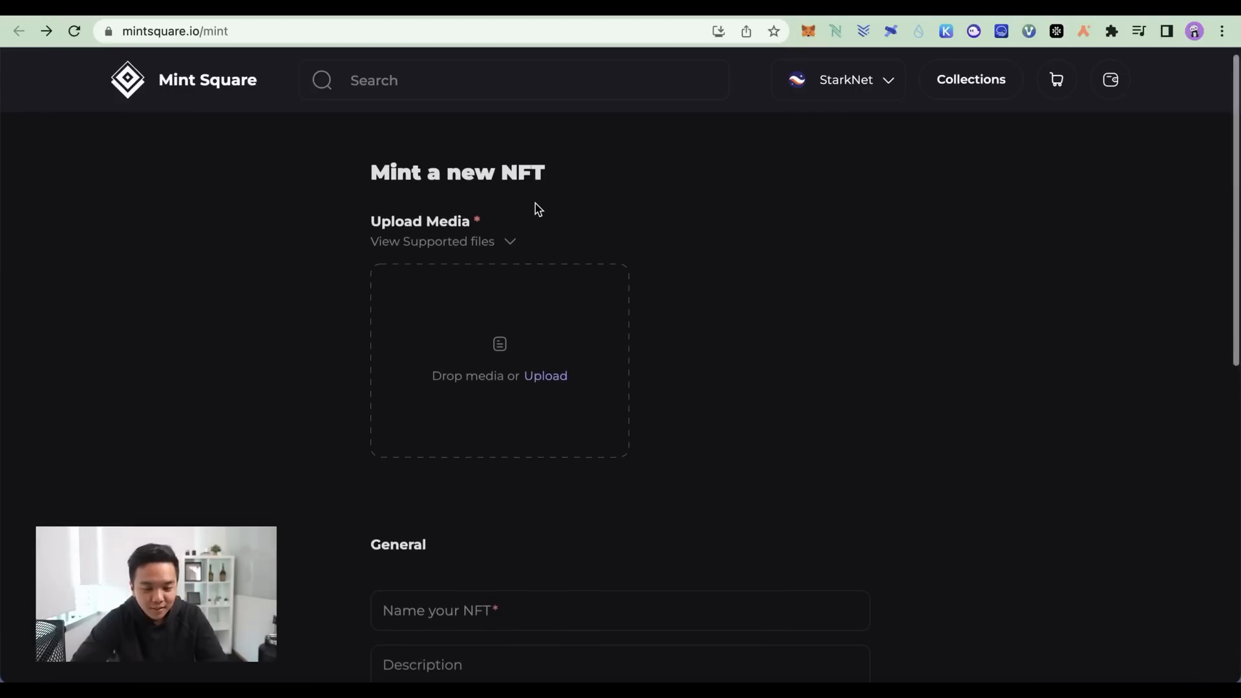
scroll(down, 3)
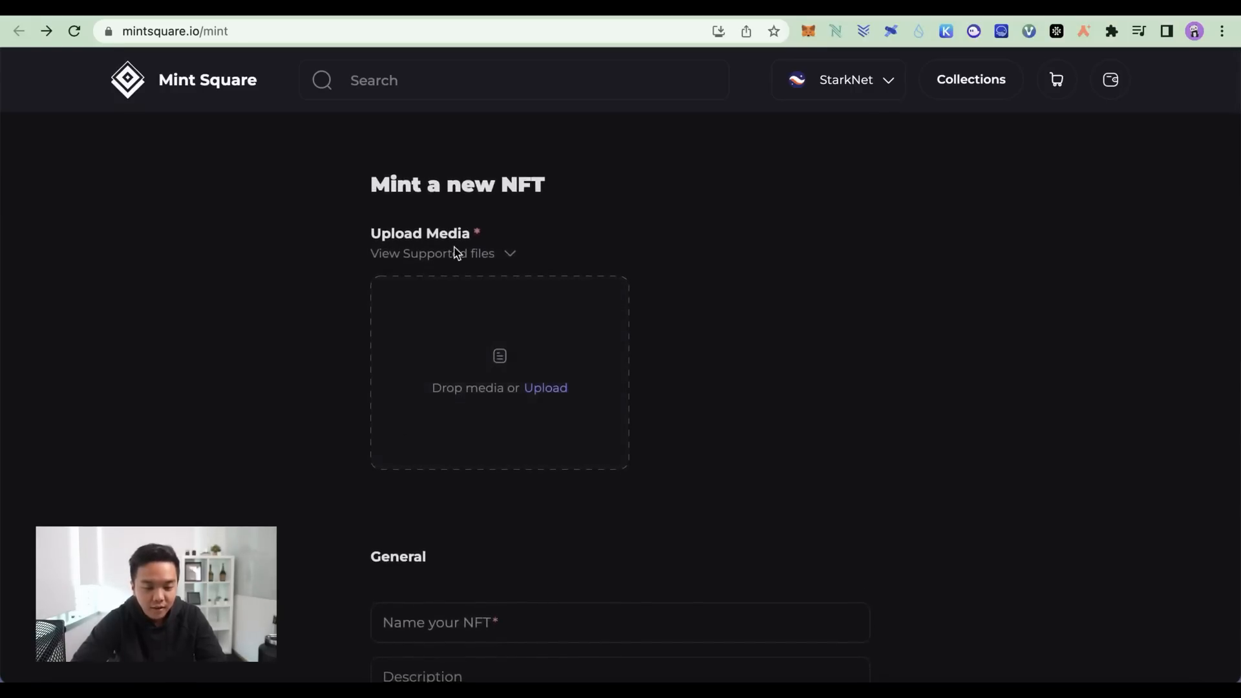
mouse_move(876, 219)
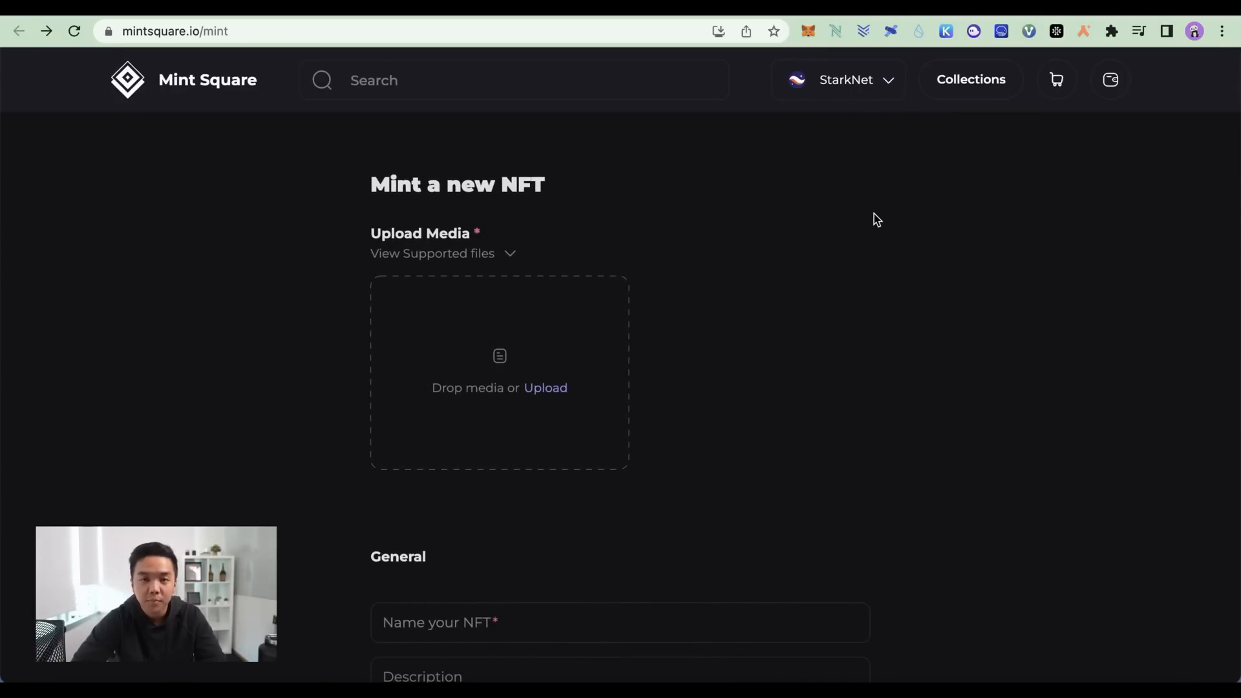
mouse_move(779, 292)
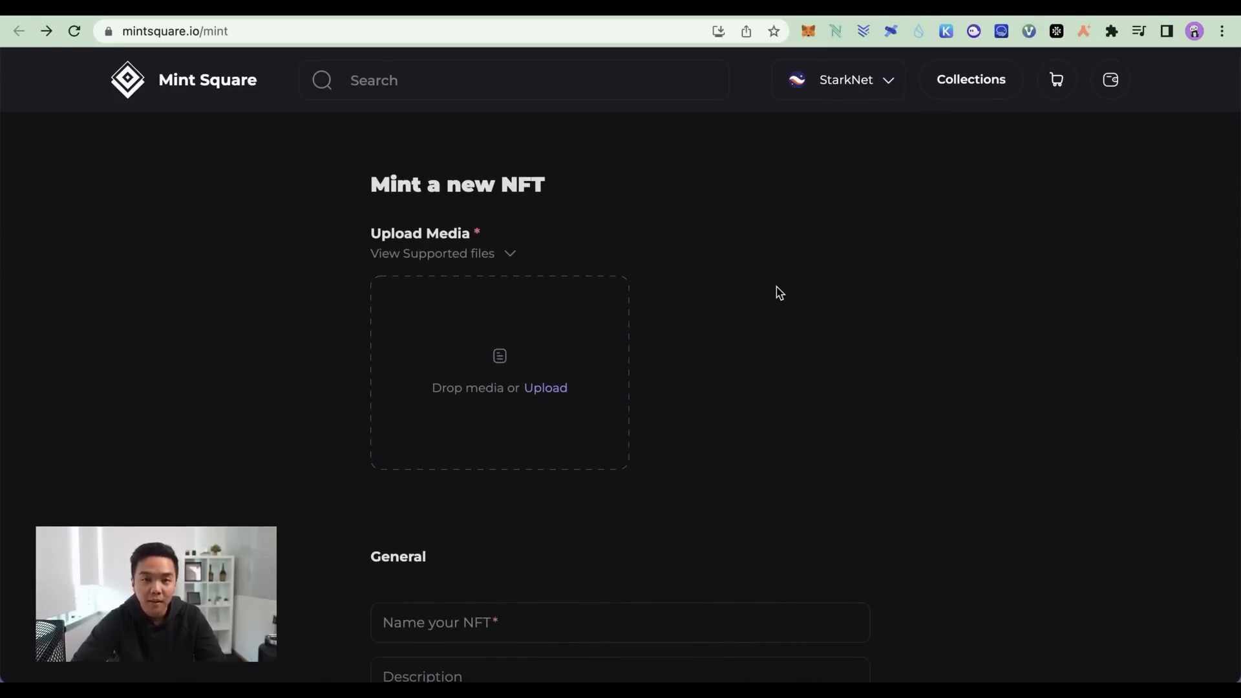
Step: Browse the top StarkNet collections, then open Early Starkers and its STAR NFTs
click(969, 79)
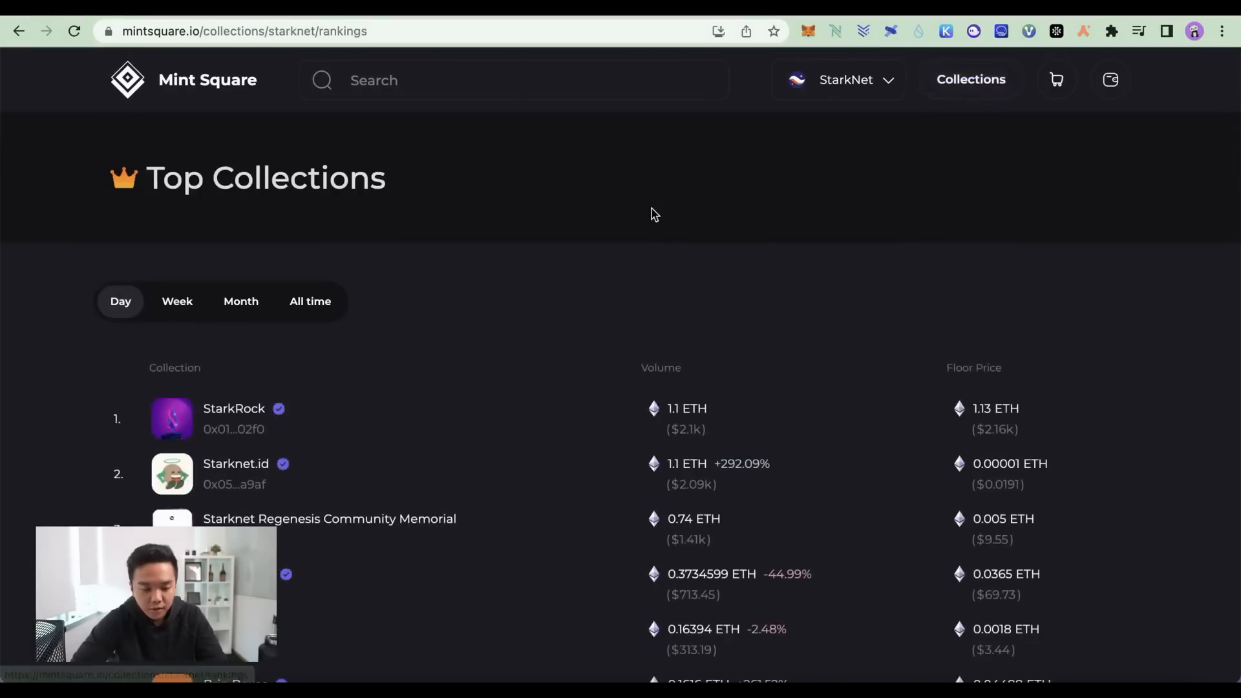
scroll(down, 3)
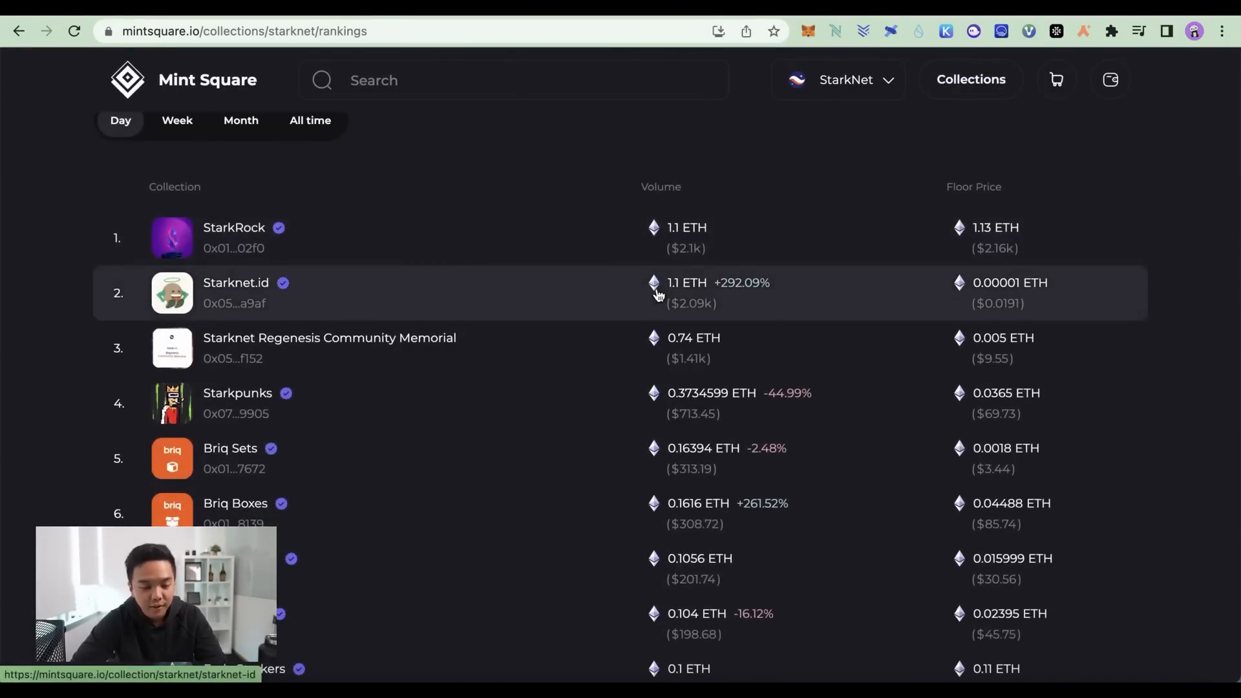
scroll(down, 3)
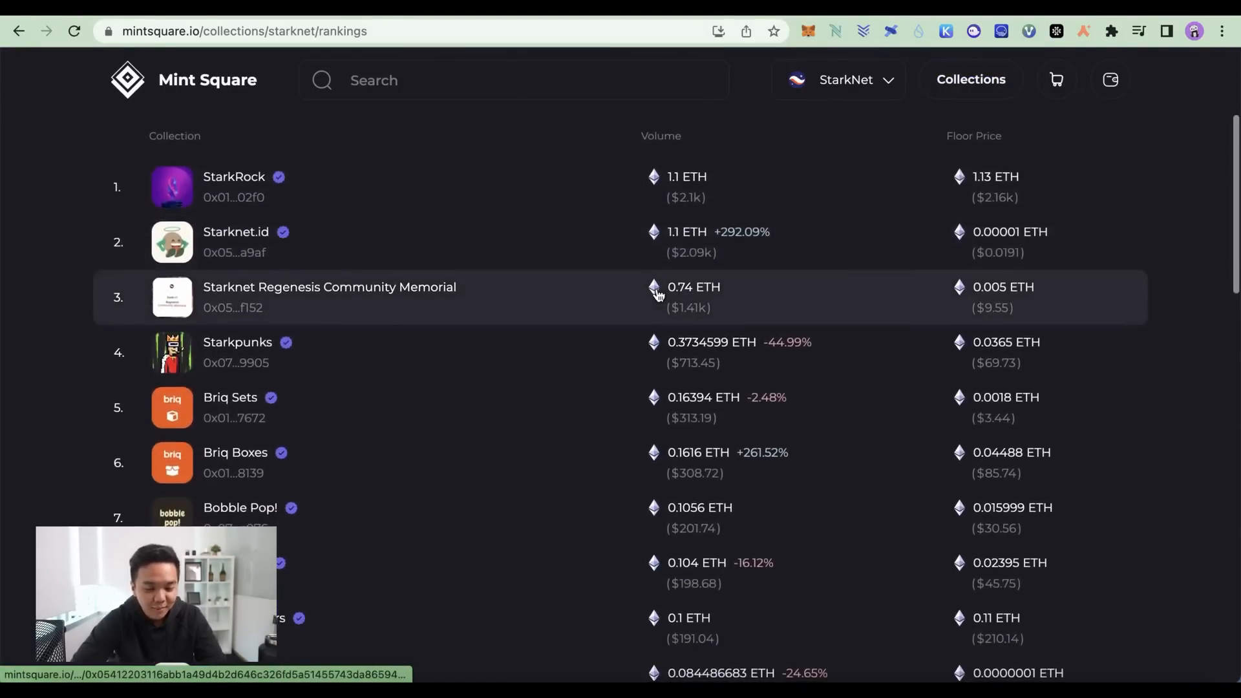
scroll(down, 3)
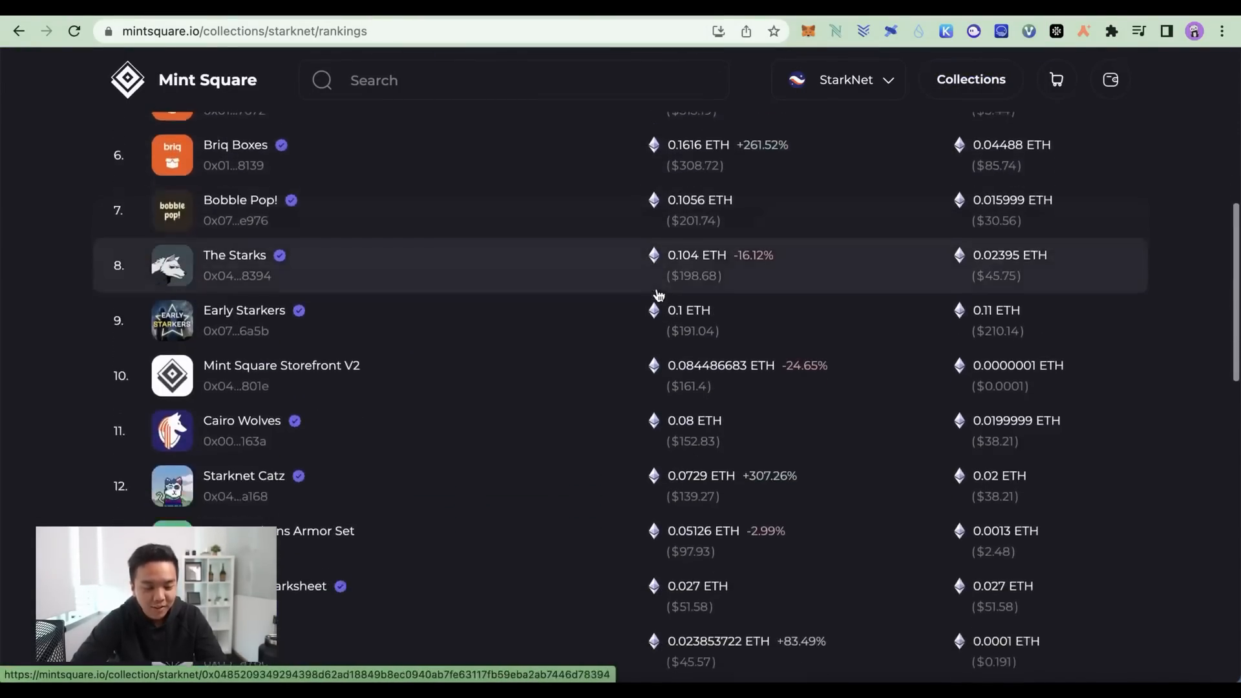
scroll(down, 3)
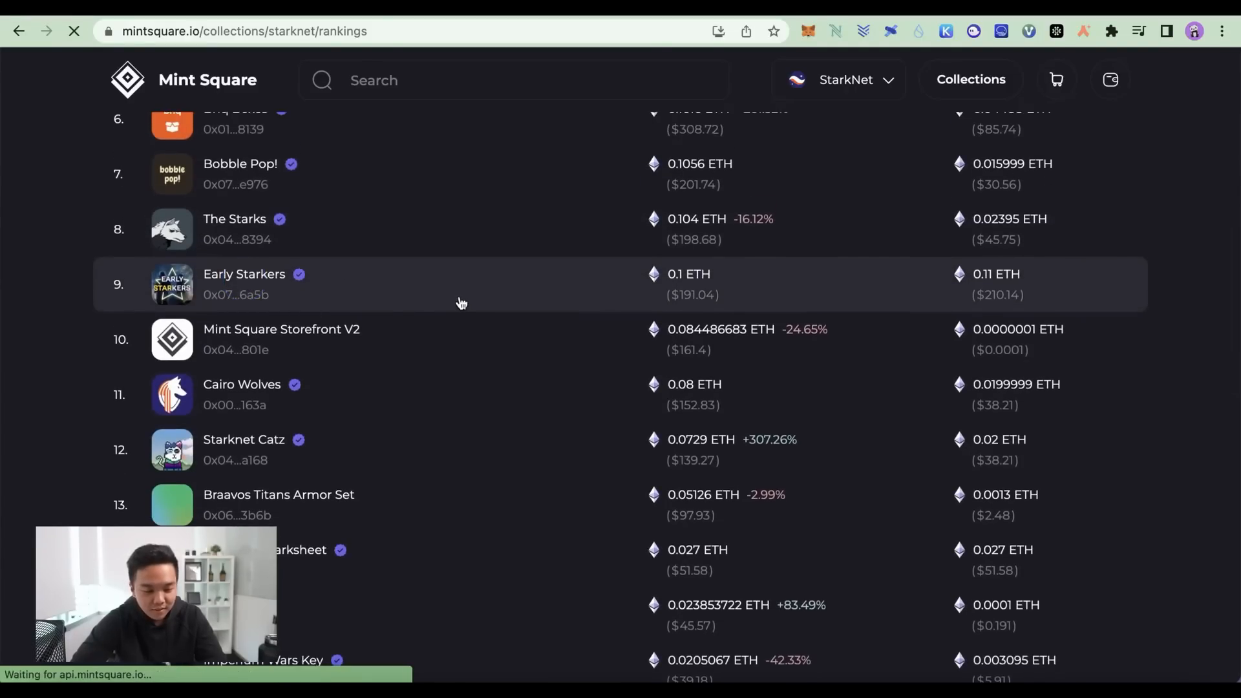
click(243, 274)
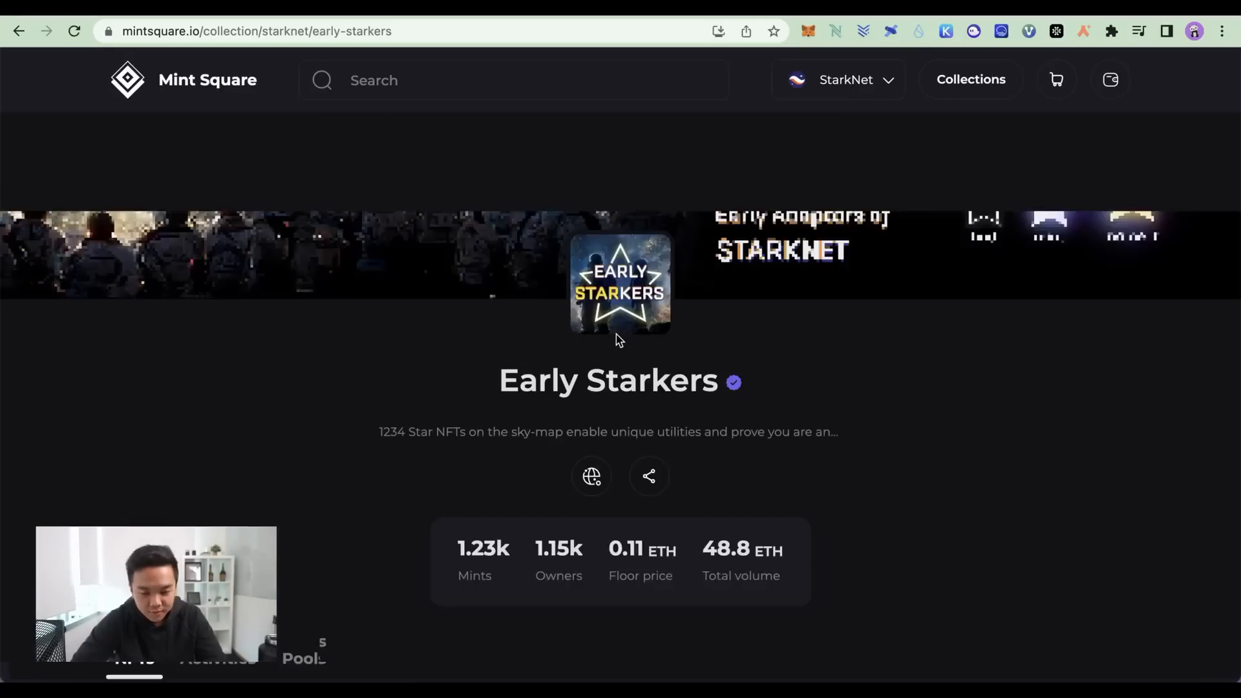
scroll(down, 3)
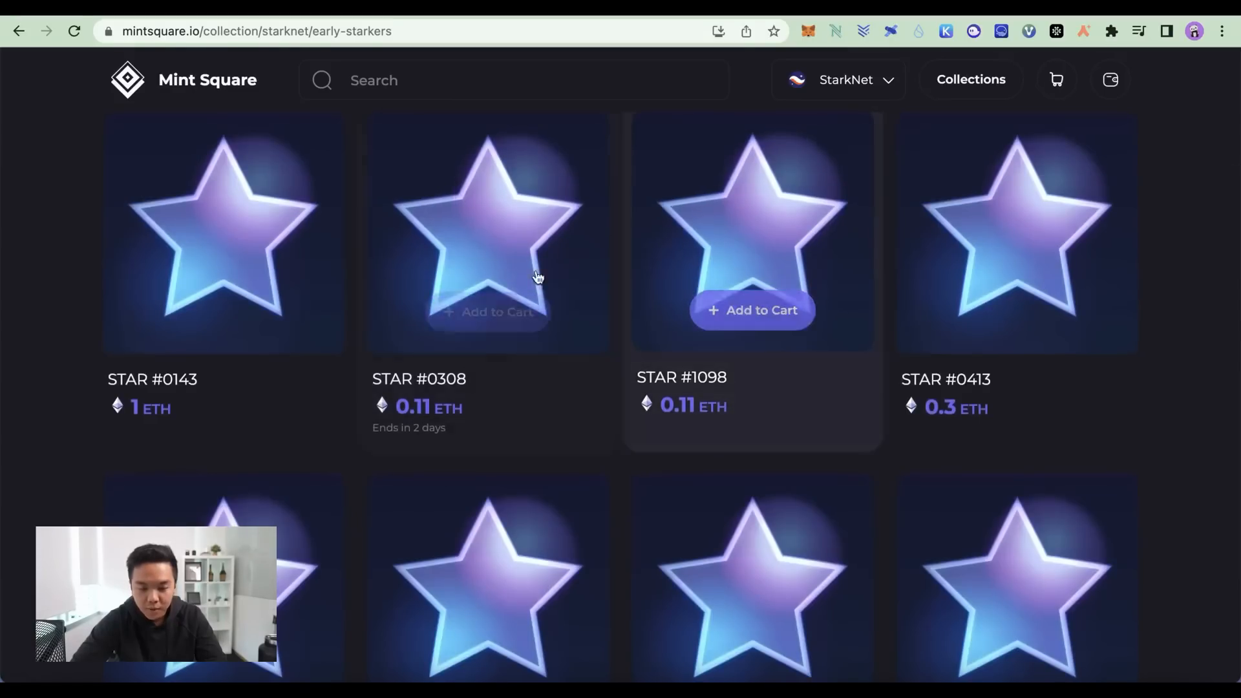
mouse_move(867, 190)
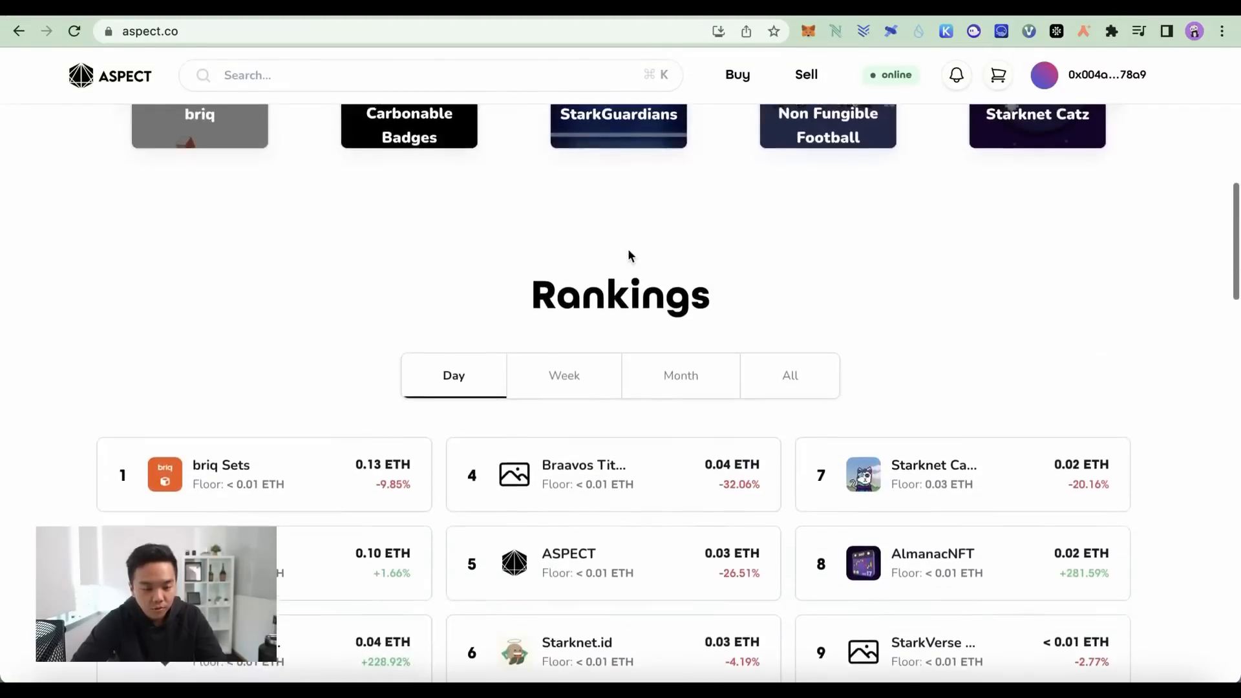
Step: Scroll Aspect's homepage to the daily collection Rankings led by briq Sets
scroll(up, 3)
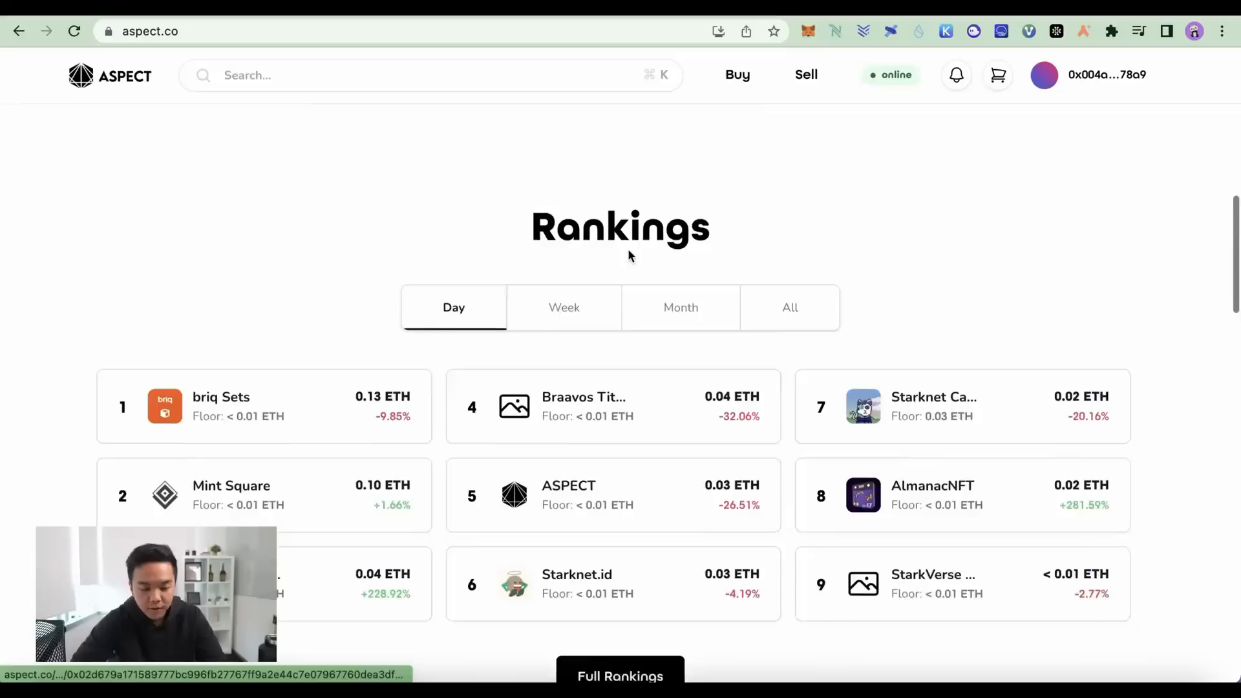
scroll(down, 3)
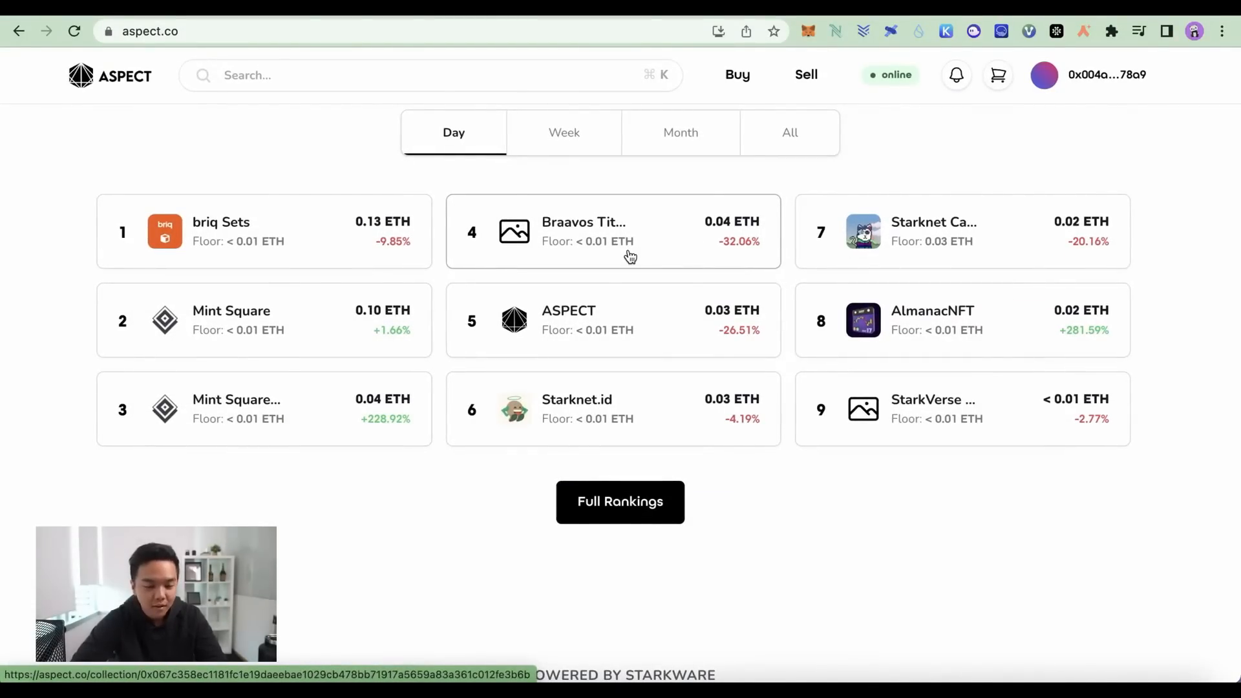
scroll(down, 3)
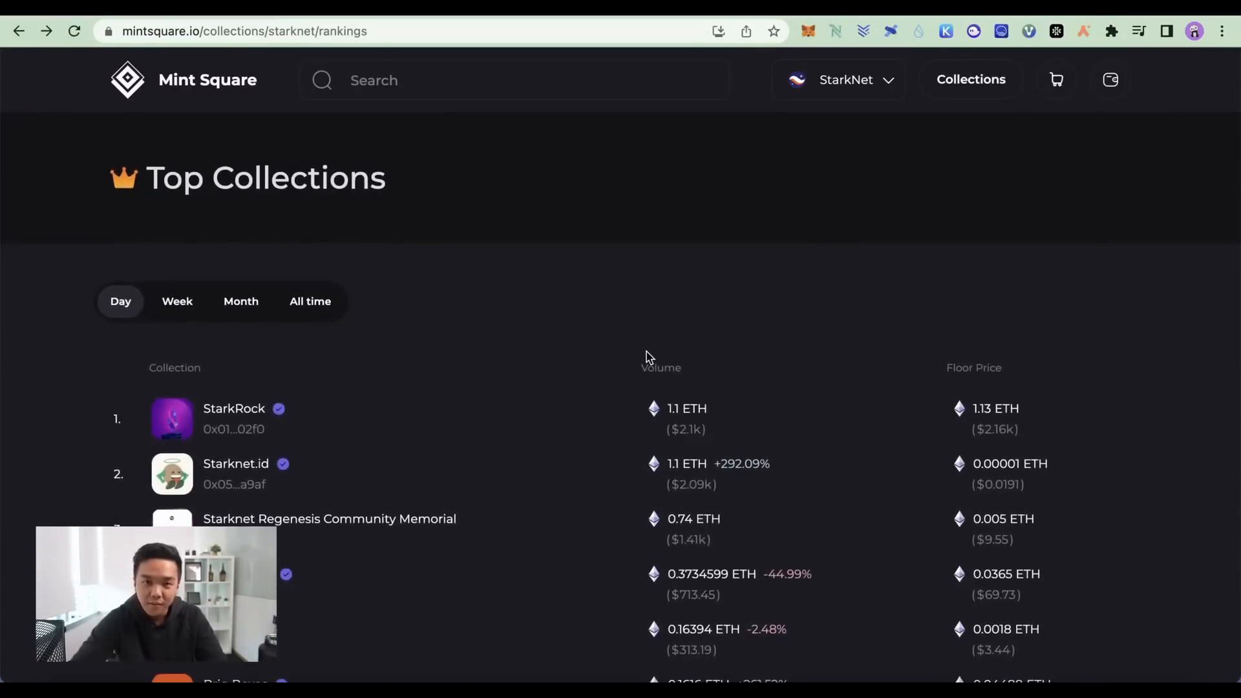
Step: Switch to the app.starknet.id tab showing 'Choose your .stark domain'
click(236, 462)
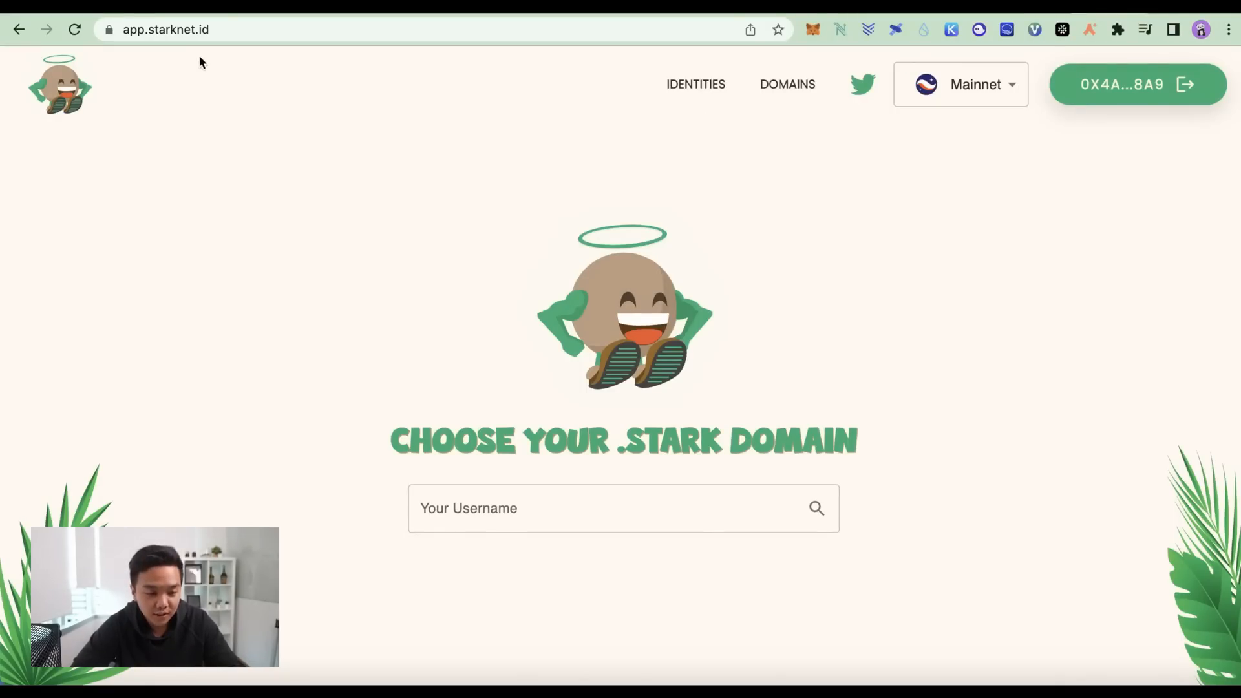
mouse_move(720, 151)
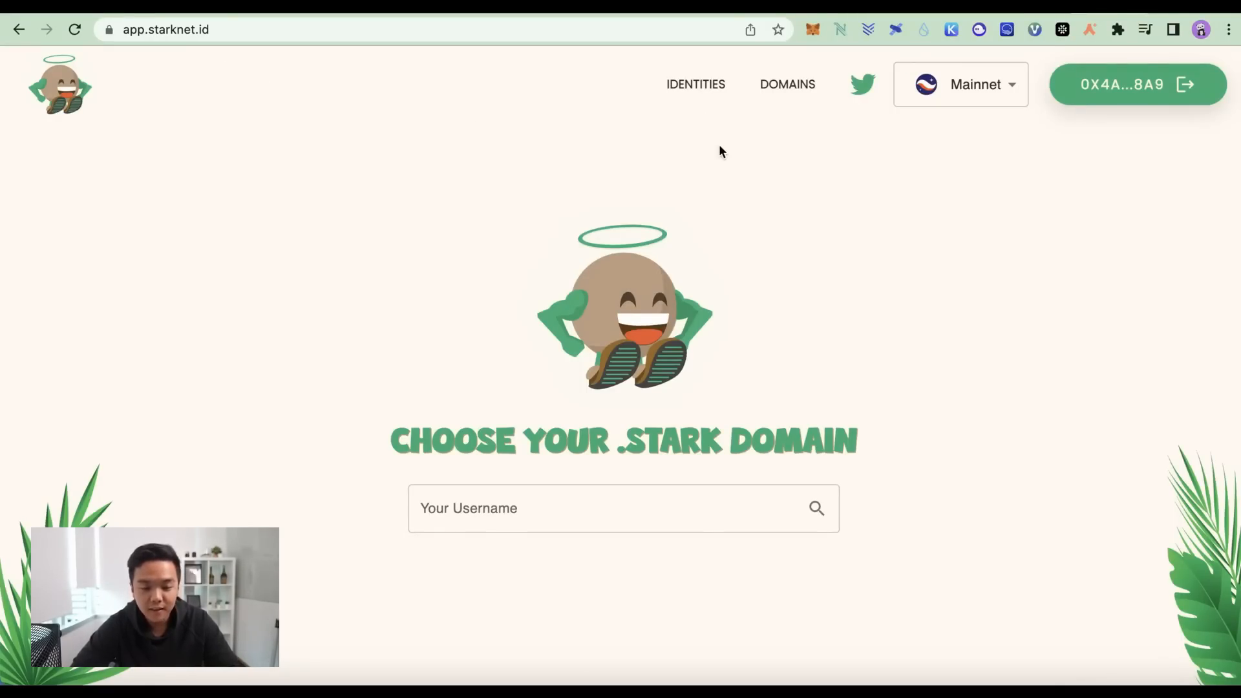
mouse_move(764, 138)
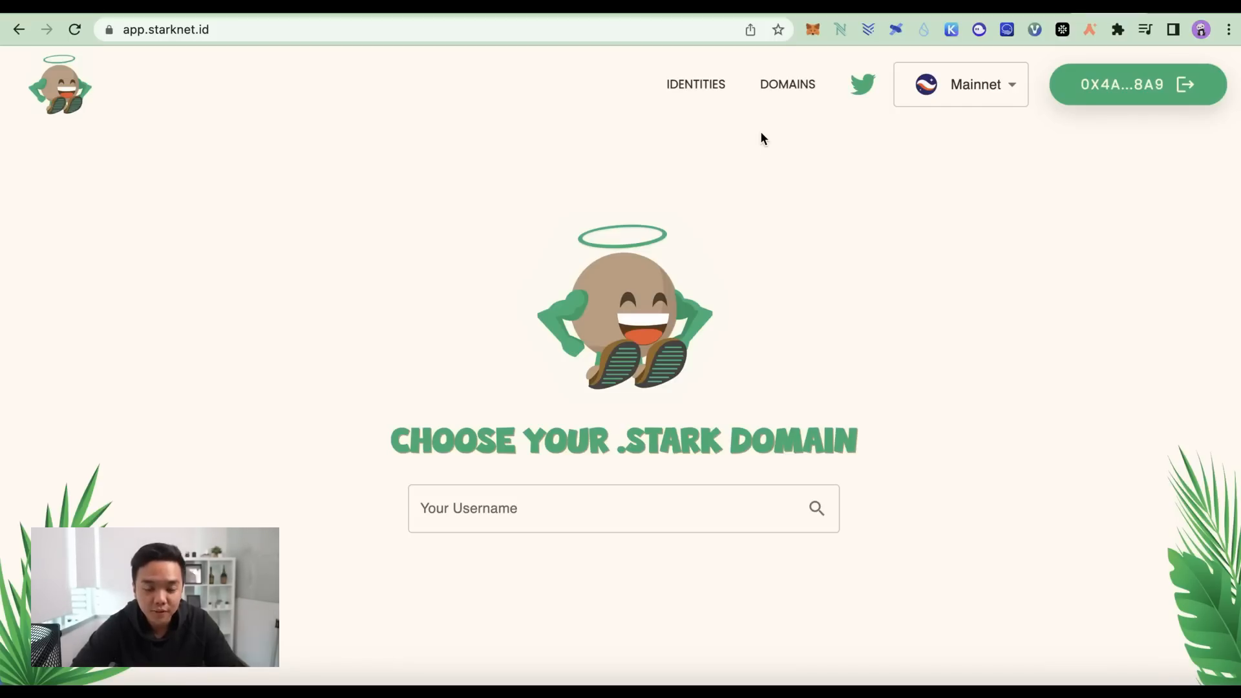
mouse_move(914, 346)
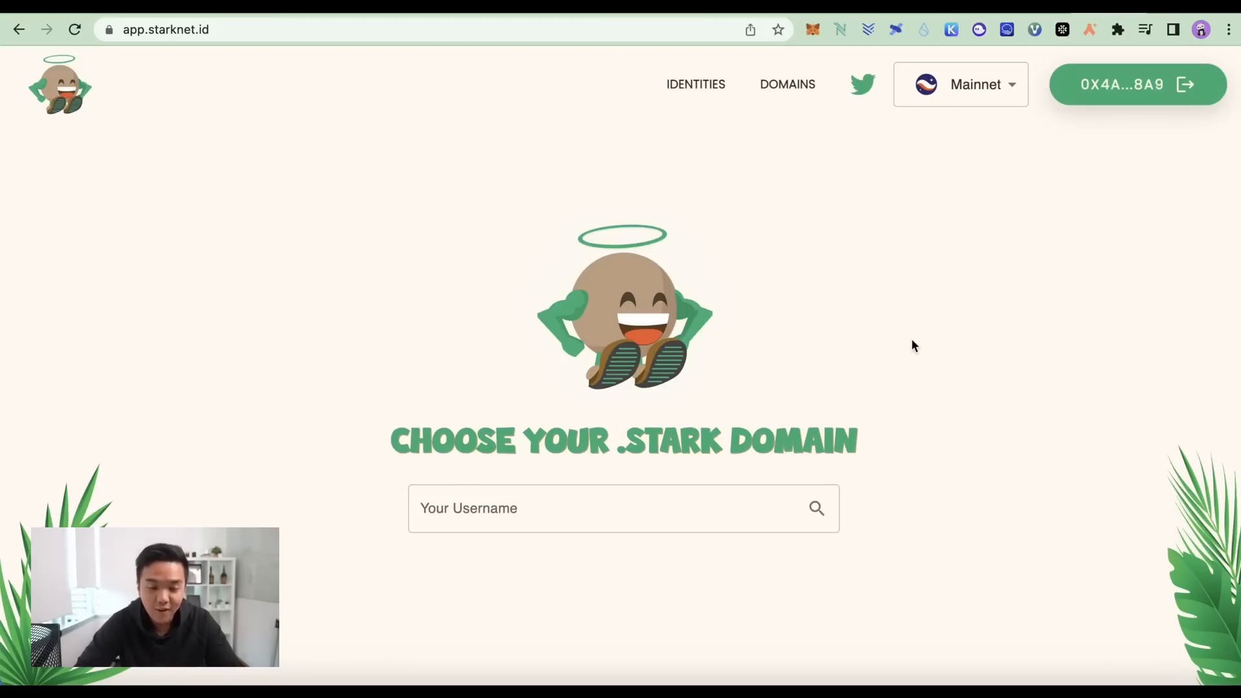
mouse_move(956, 267)
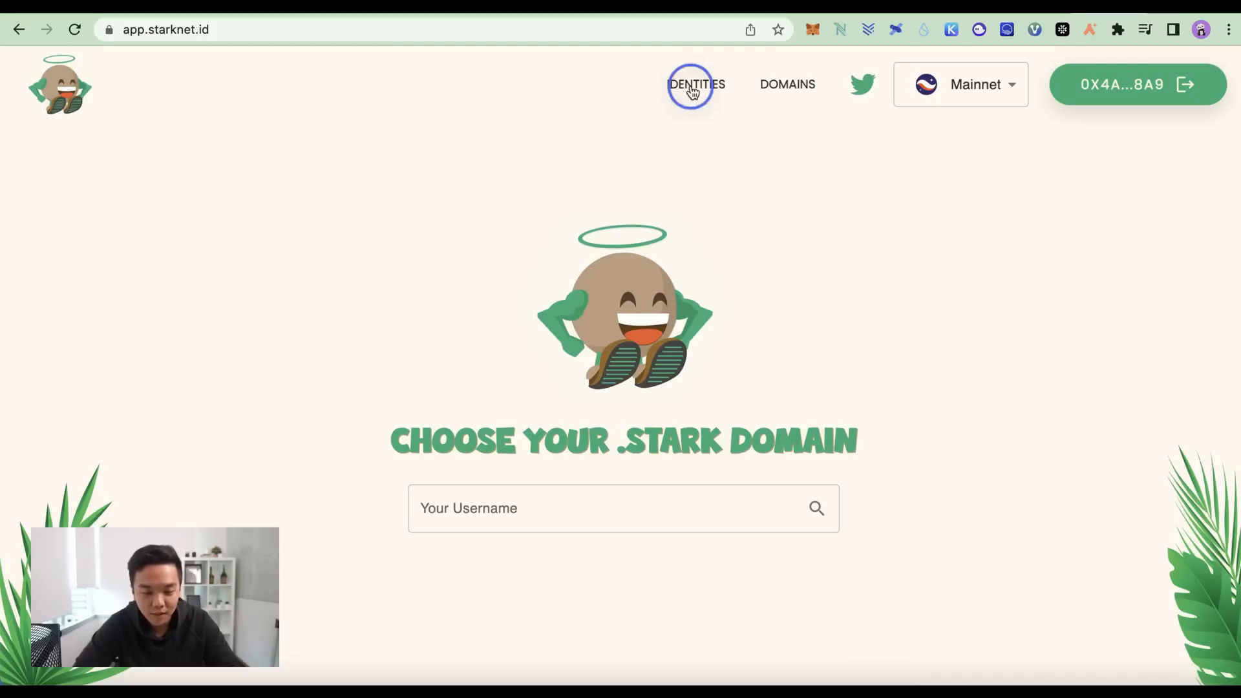
click(695, 84)
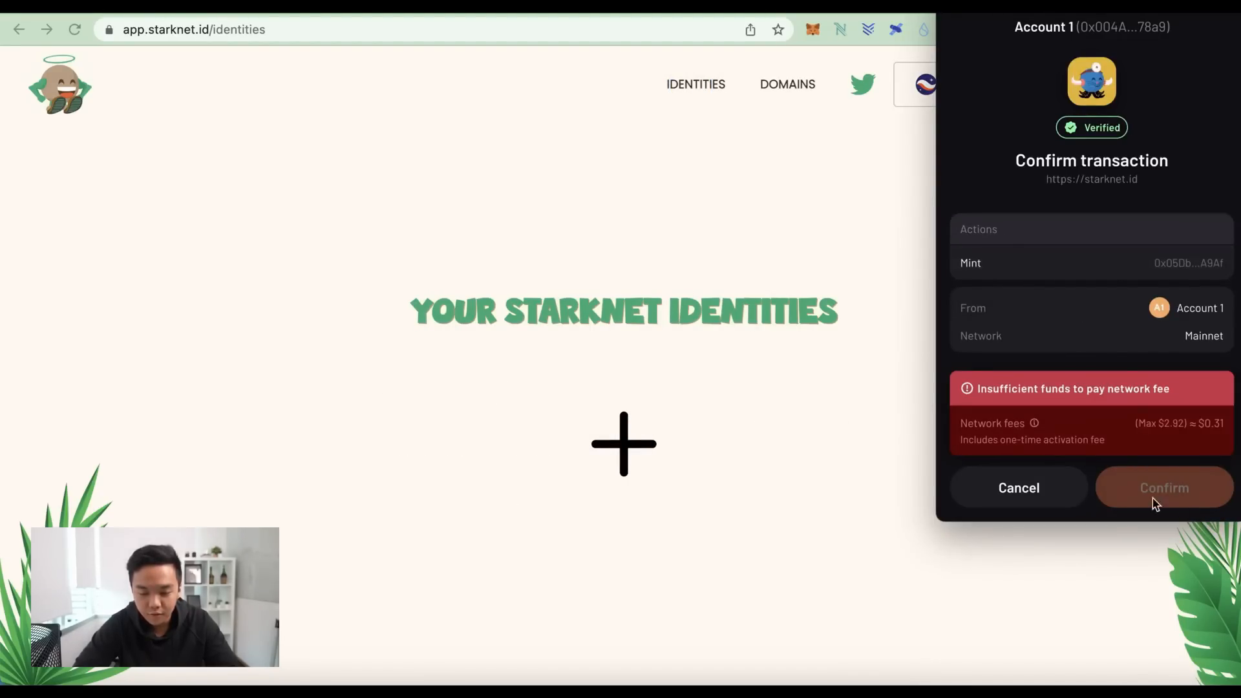
mouse_move(825, 433)
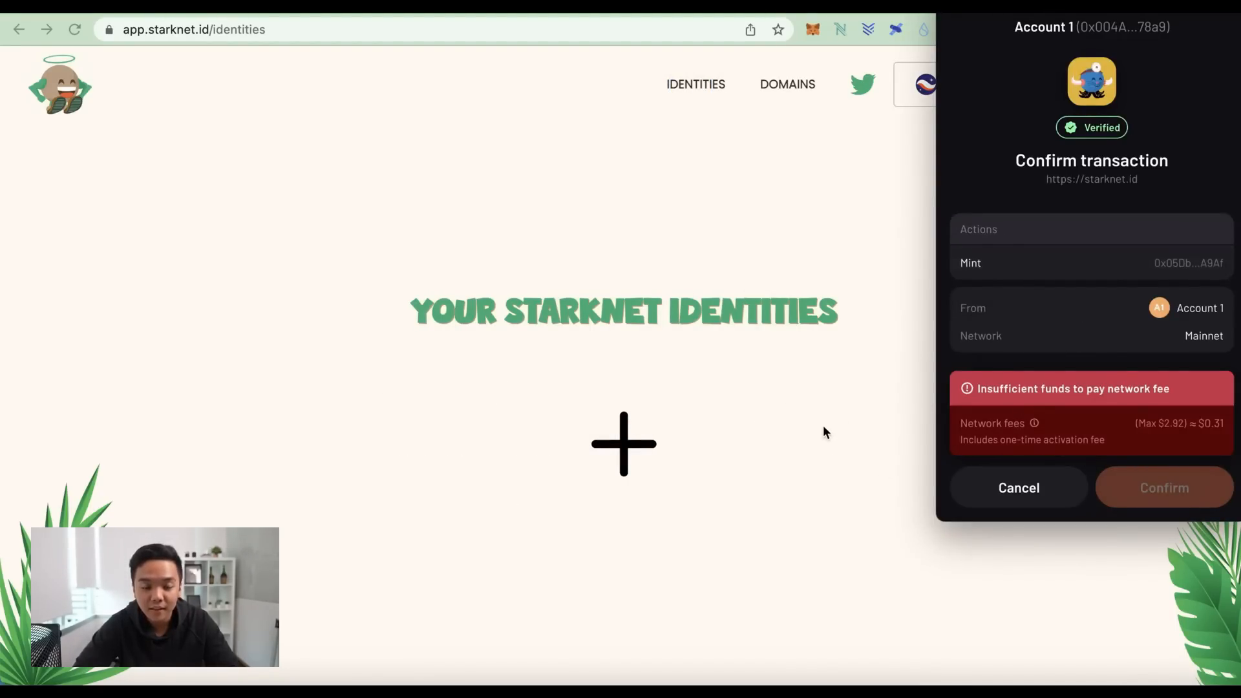
click(1018, 487)
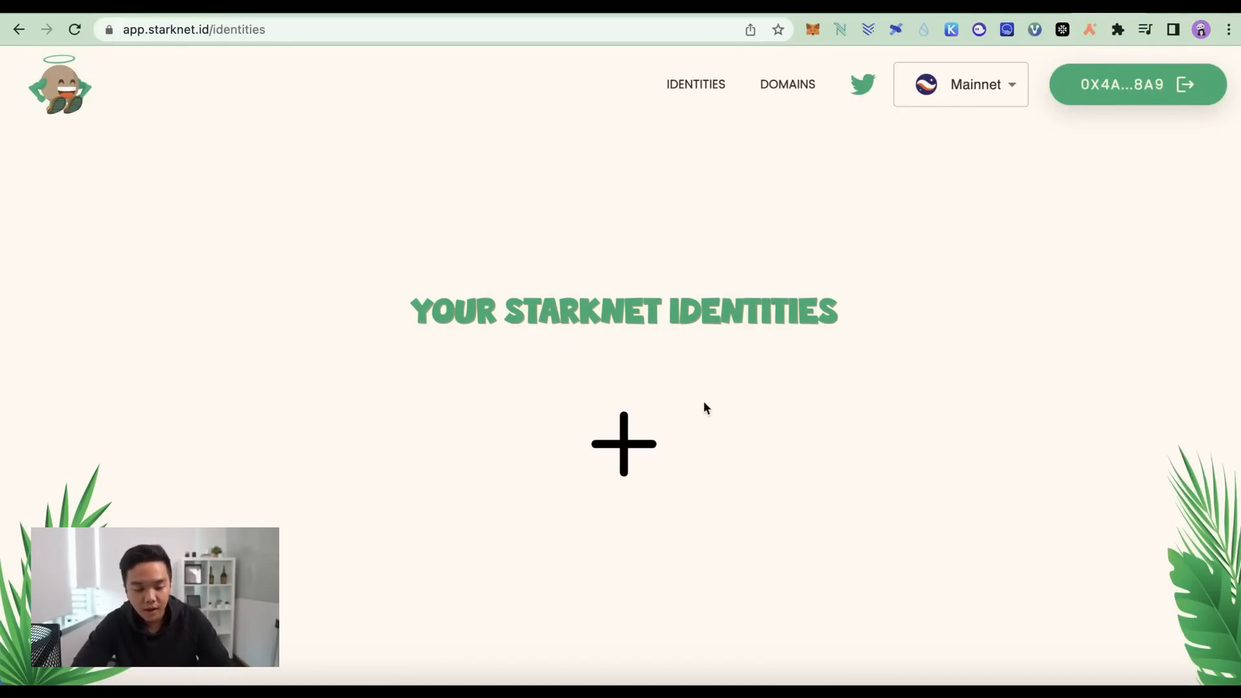
mouse_move(705, 496)
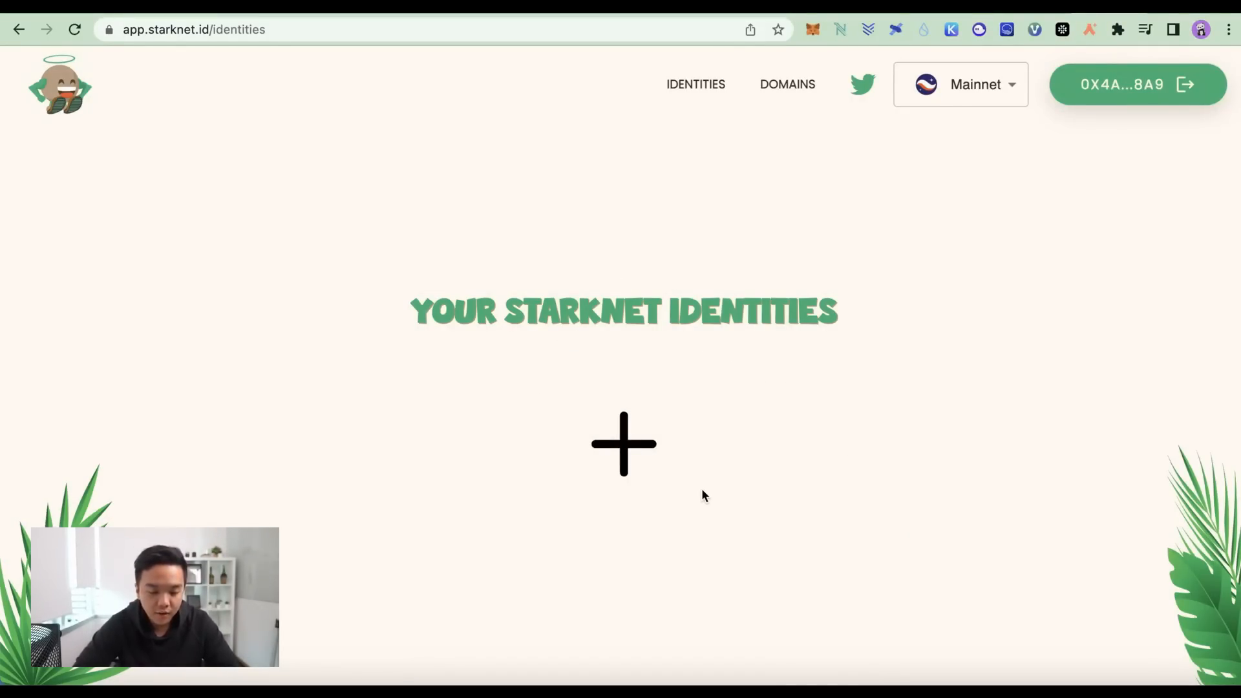
mouse_move(588, 350)
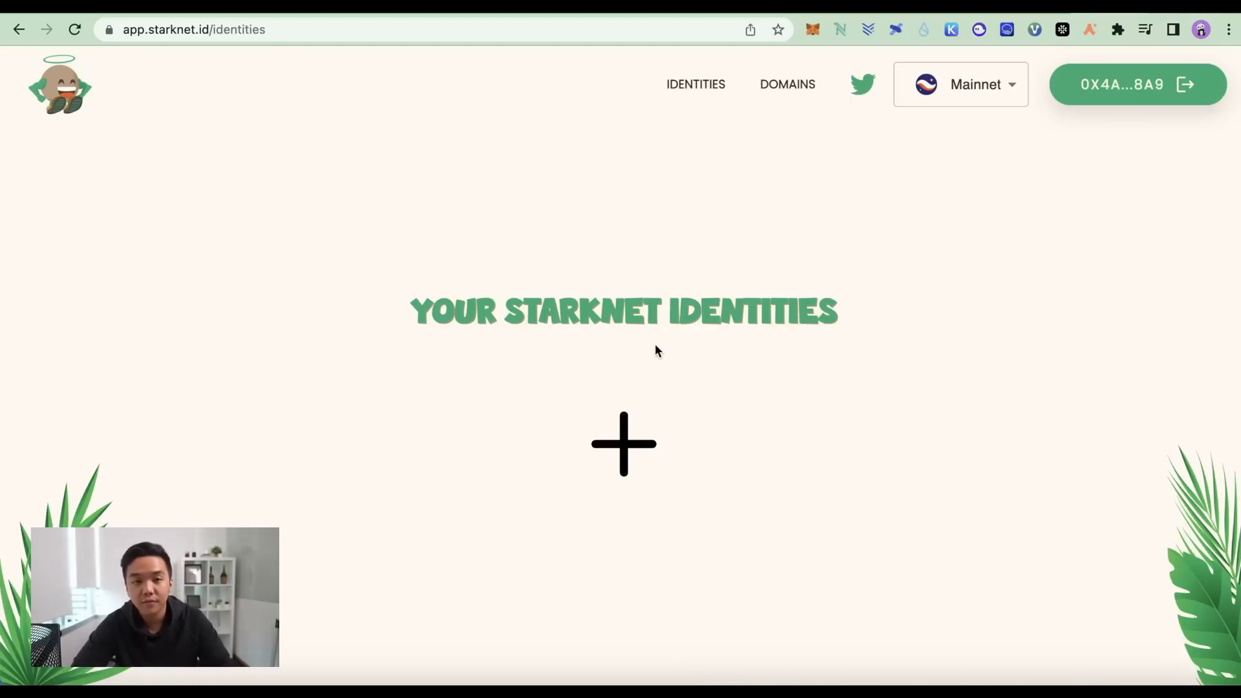
mouse_move(610, 342)
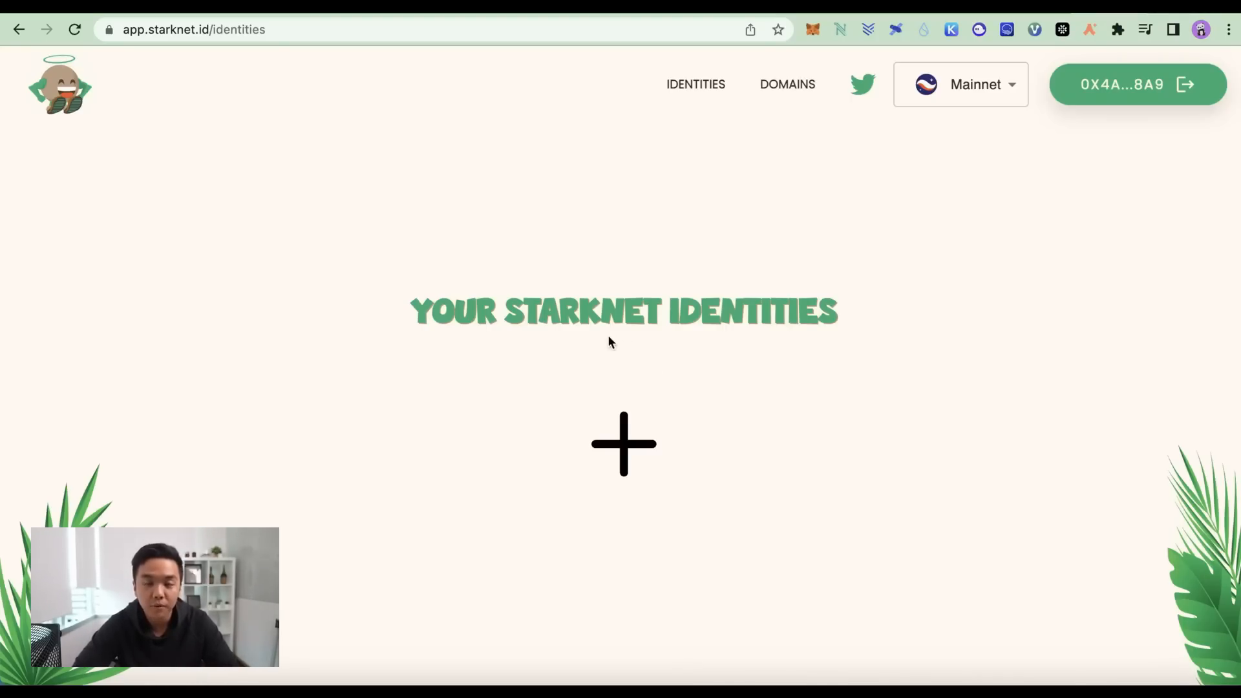
click(623, 444)
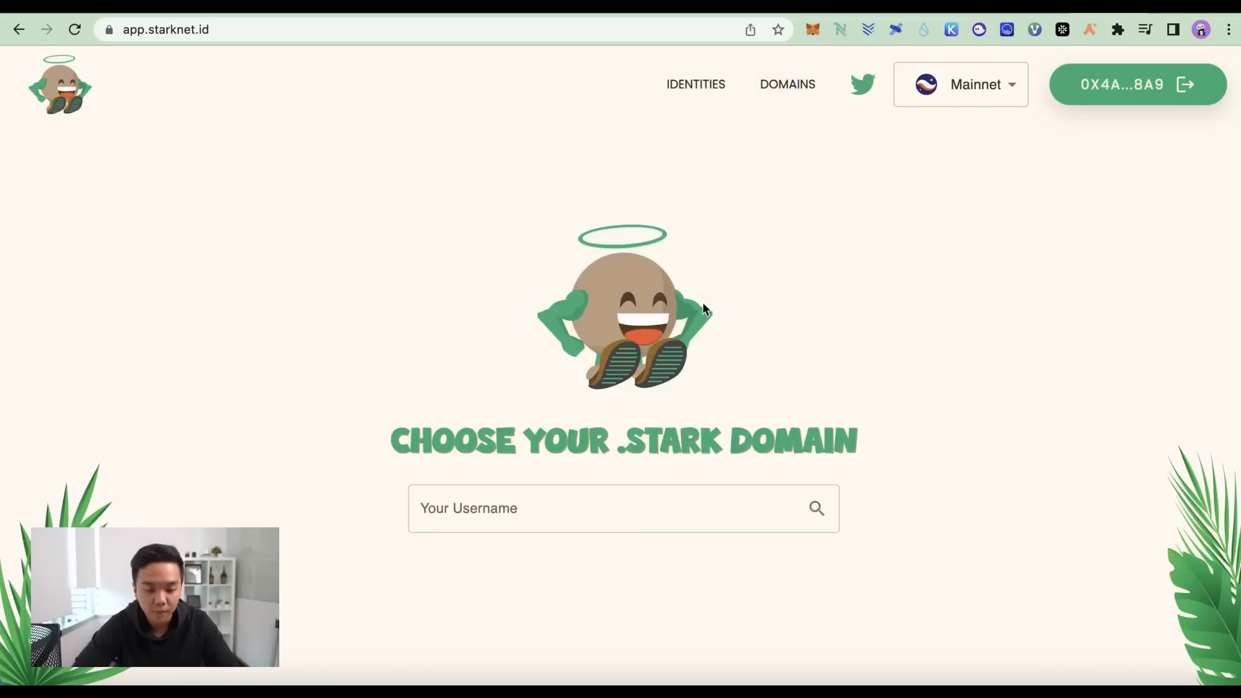
Step: Search 'airdropron' in Starknet.id to see its 3-year availability and 0.027 ETH price
text(airdr)
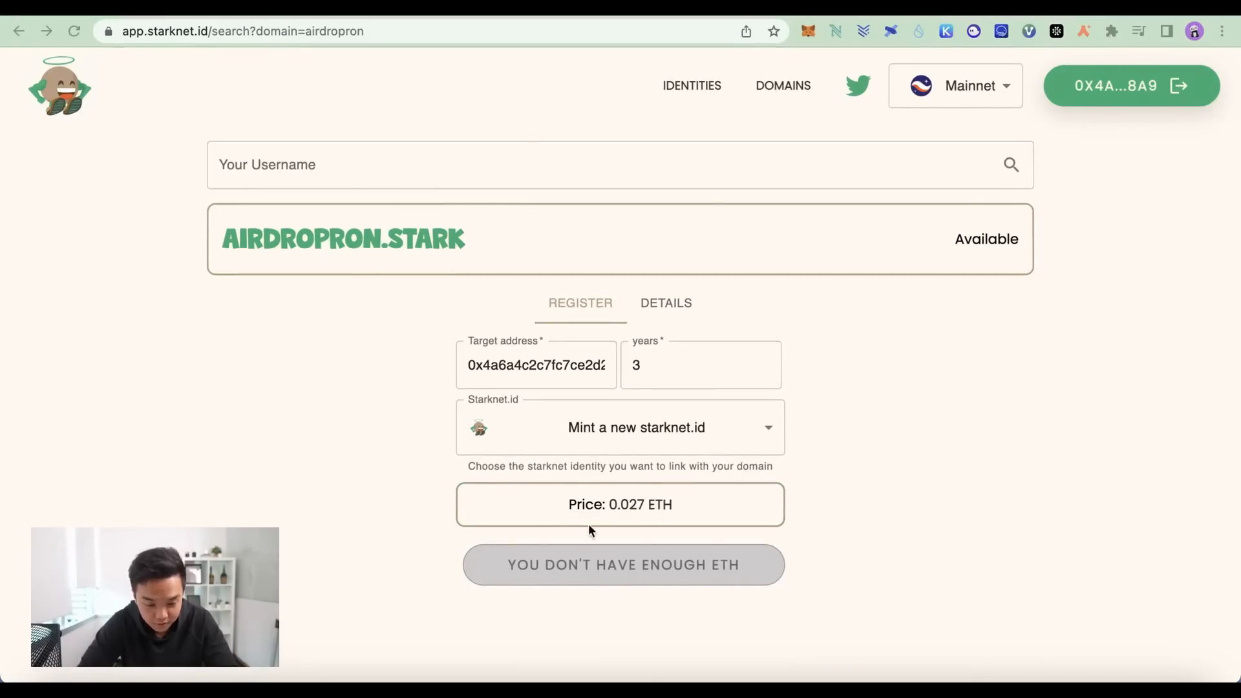
mouse_move(787, 510)
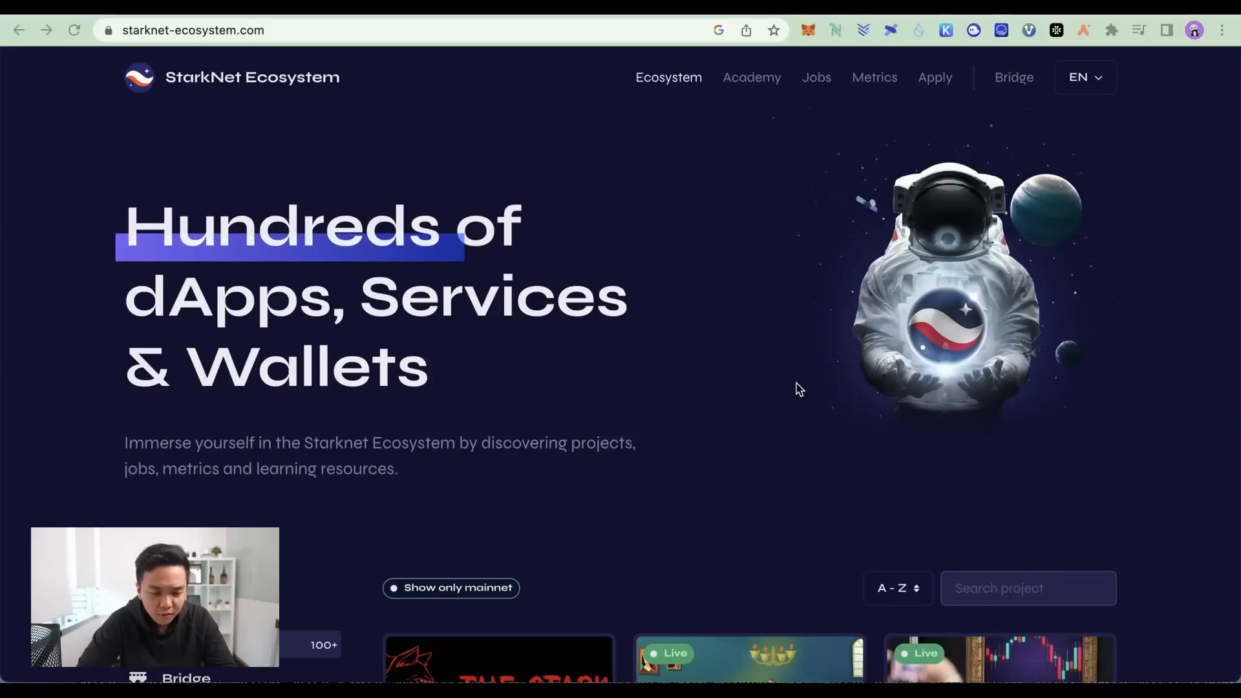
Step: Scroll the StarkNet Ecosystem directory past 10KSwap, Aspect, Argent X, AVNU and Braavos
scroll(down, 3)
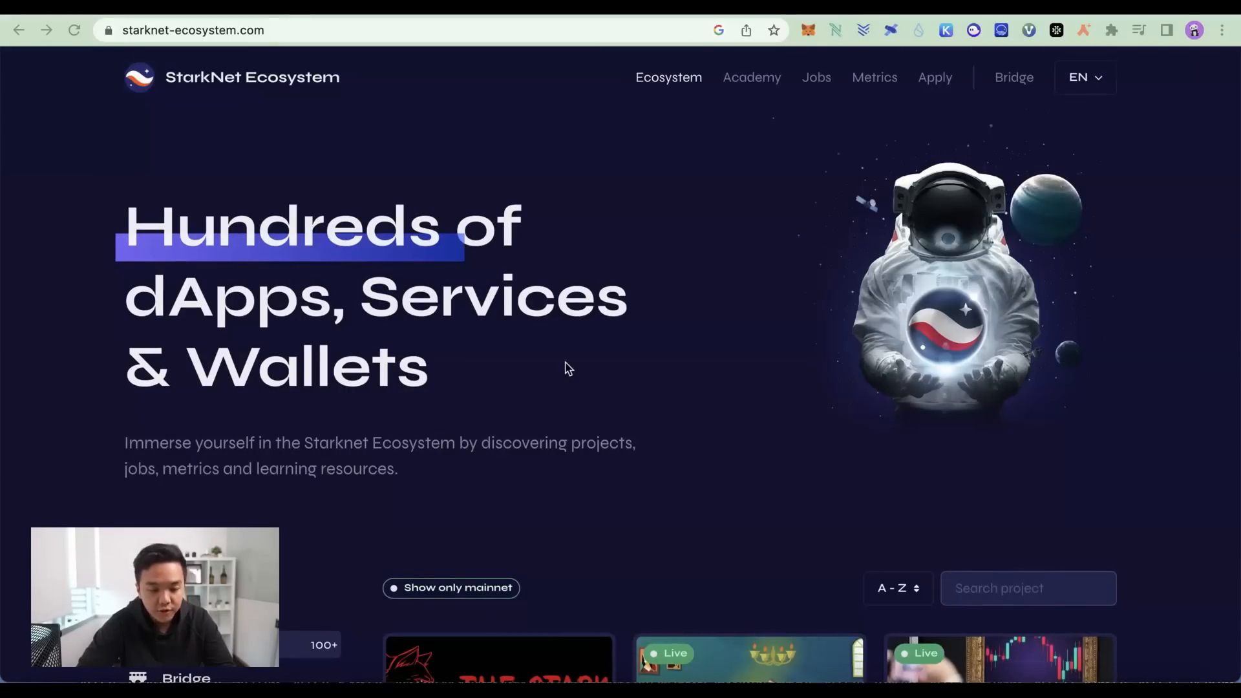
scroll(down, 3)
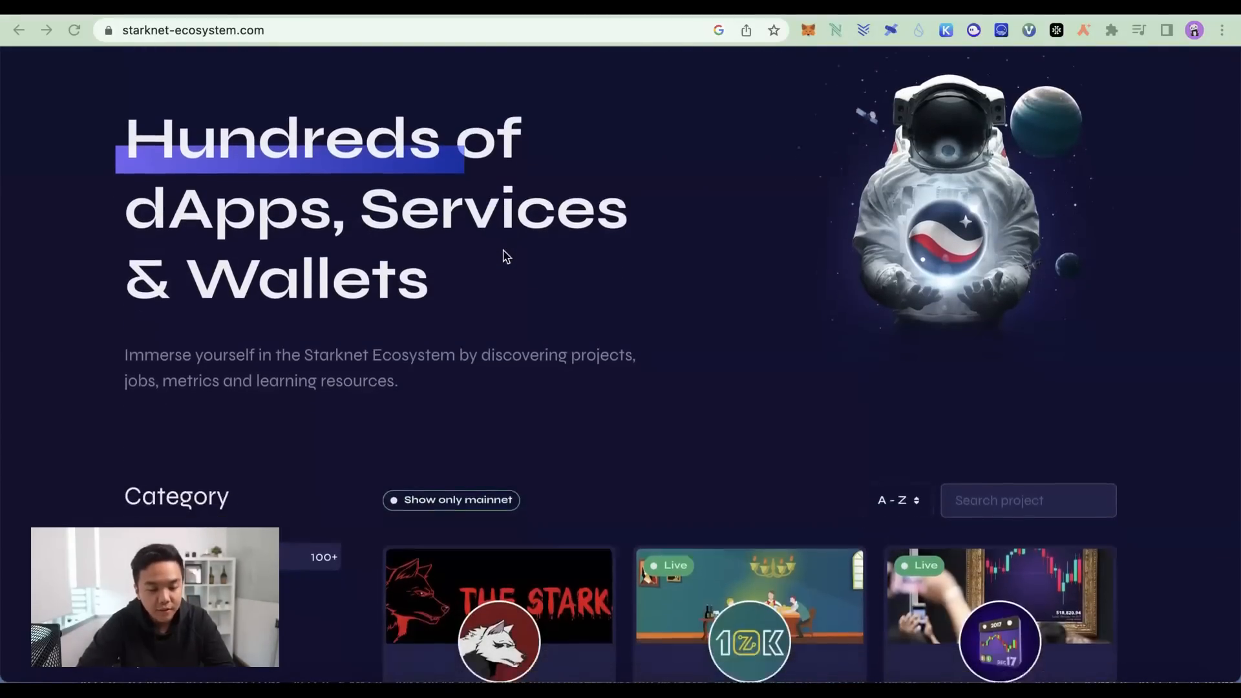
scroll(down, 3)
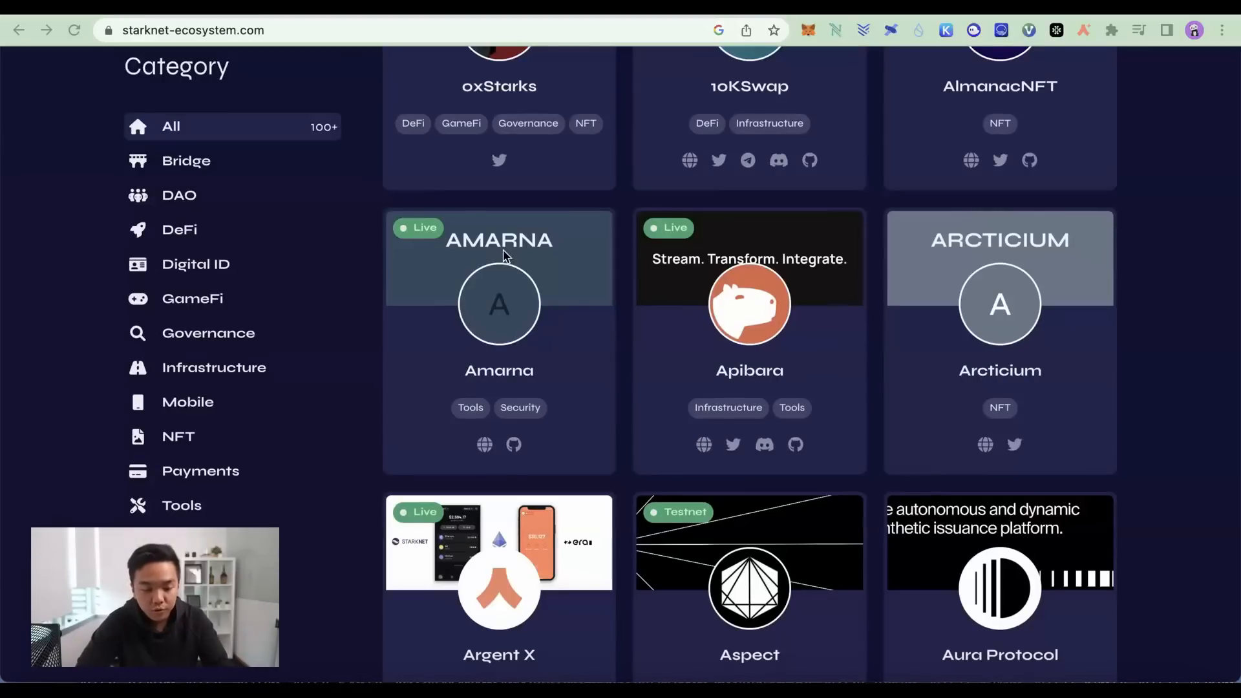
scroll(down, 3)
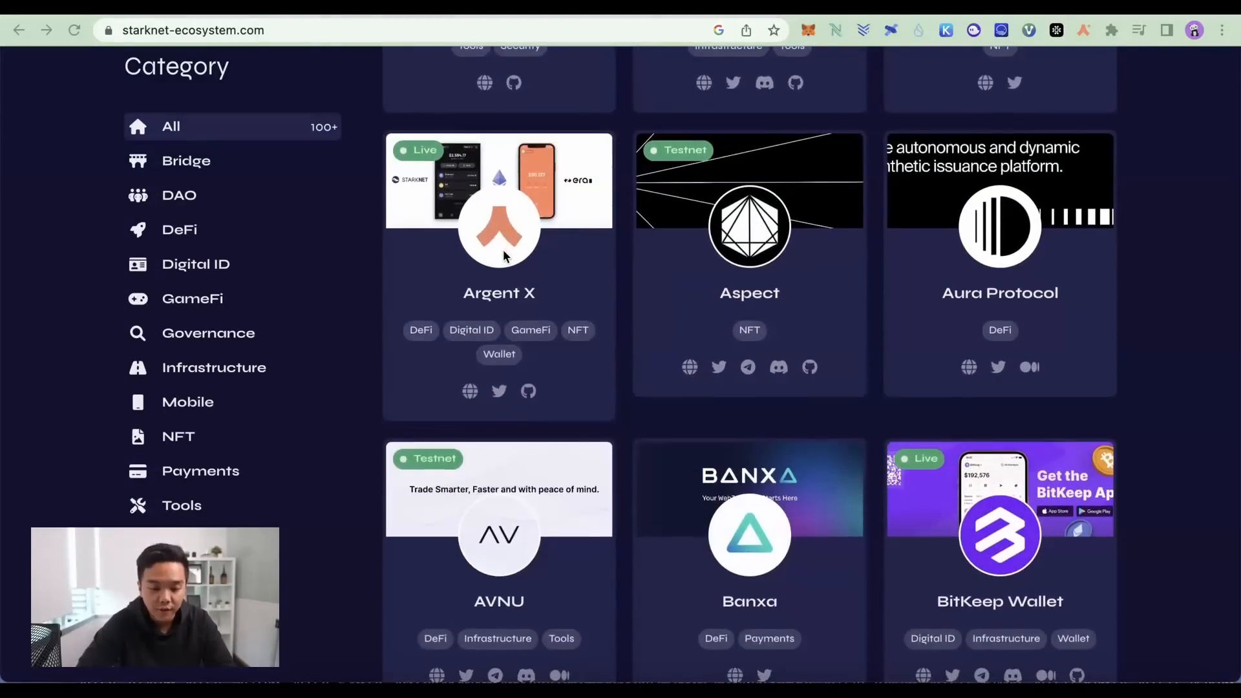
scroll(down, 3)
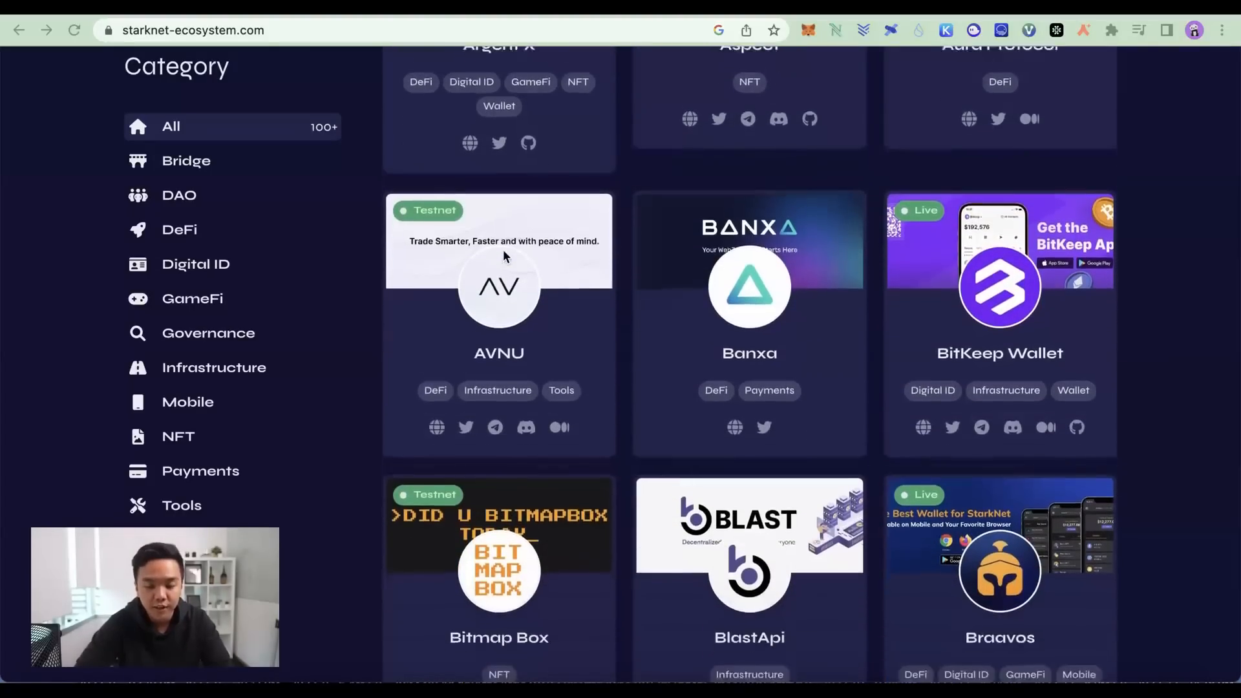